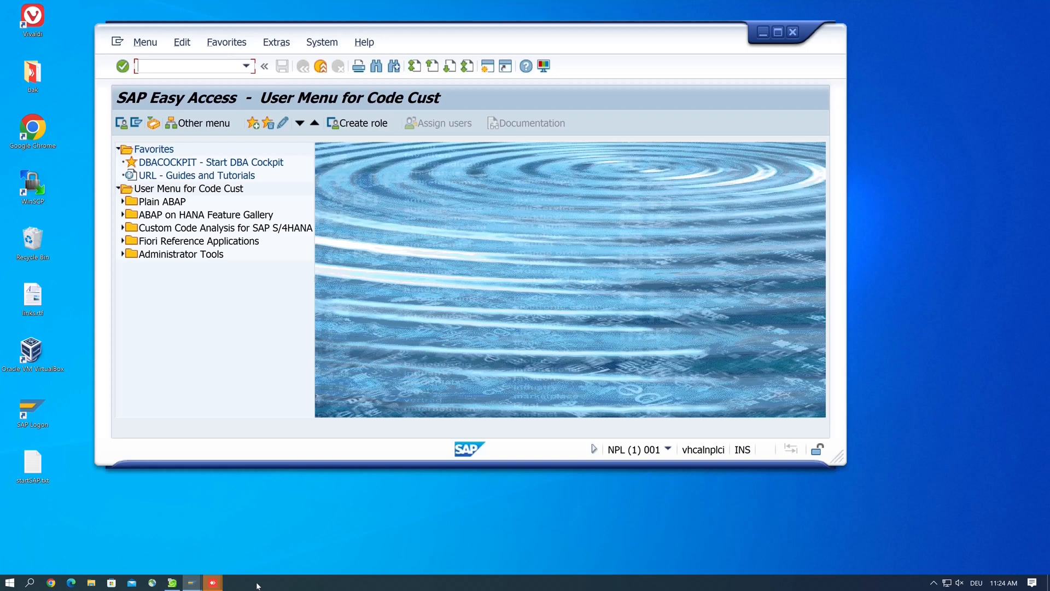
pyautogui.moveTo(248, 350)
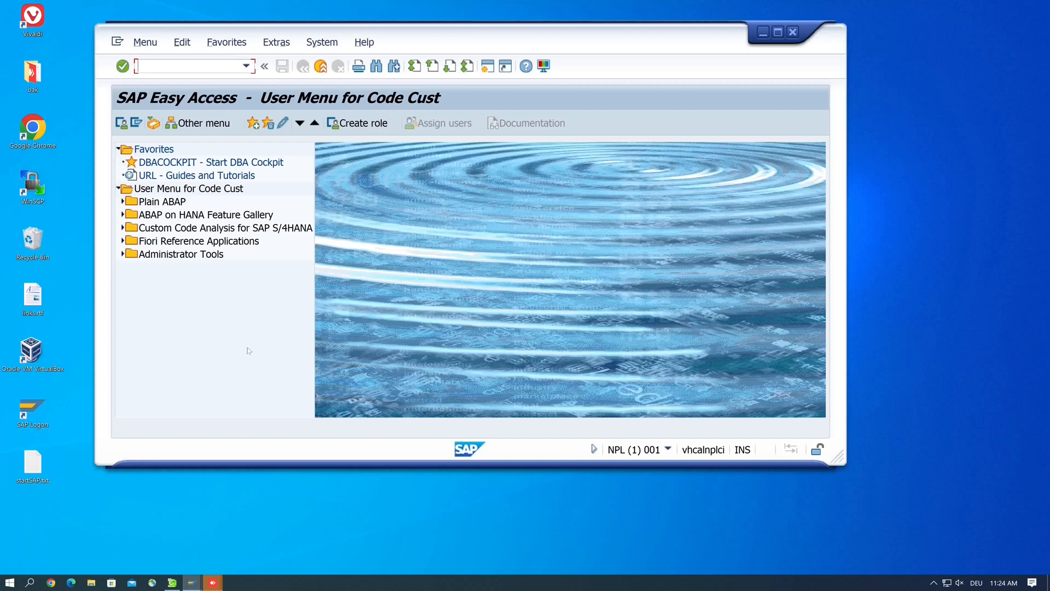
# Focus the User Menu for Code Cust node in the Easy Access tree
pyautogui.click(188, 188)
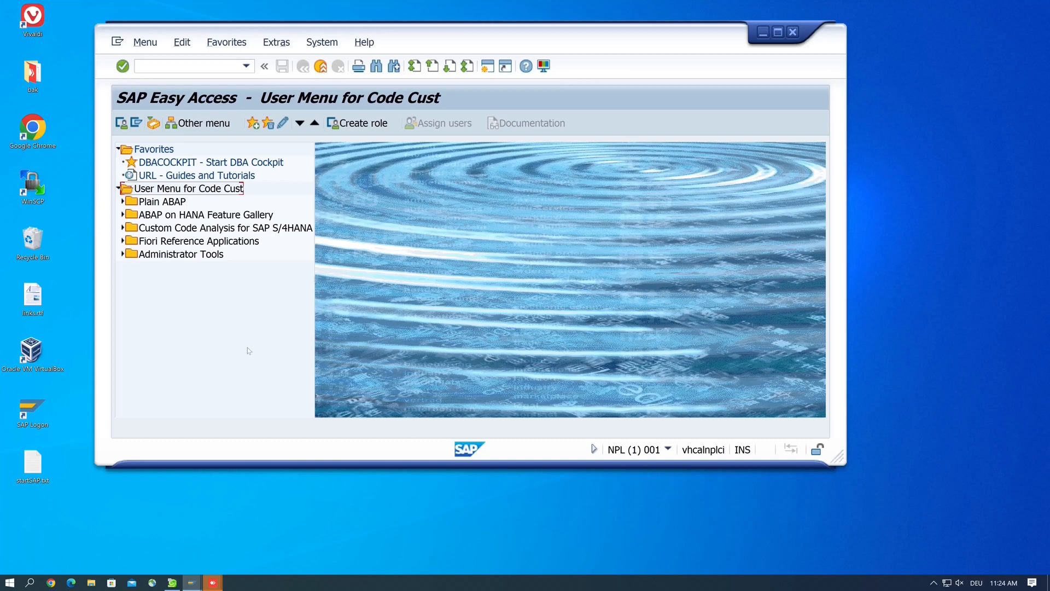
pyautogui.moveTo(306, 329)
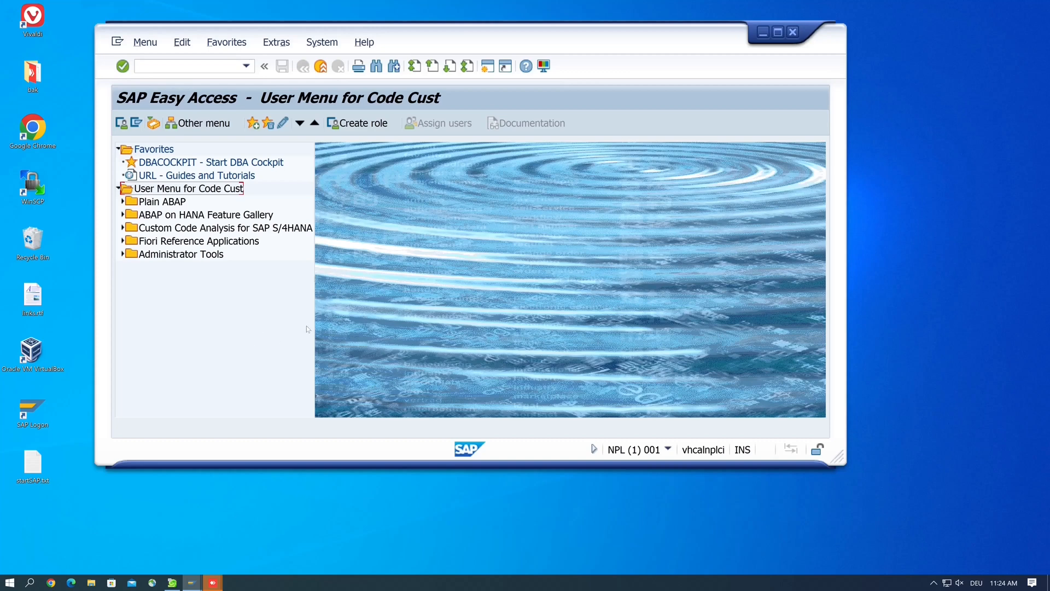
pyautogui.moveTo(709, 129)
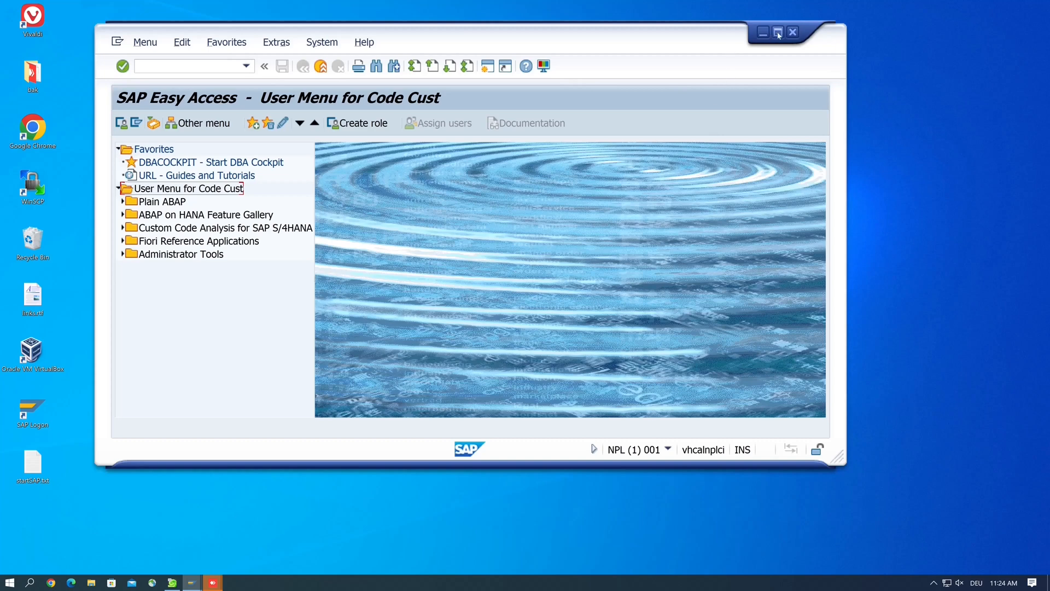
pyautogui.moveTo(777, 32)
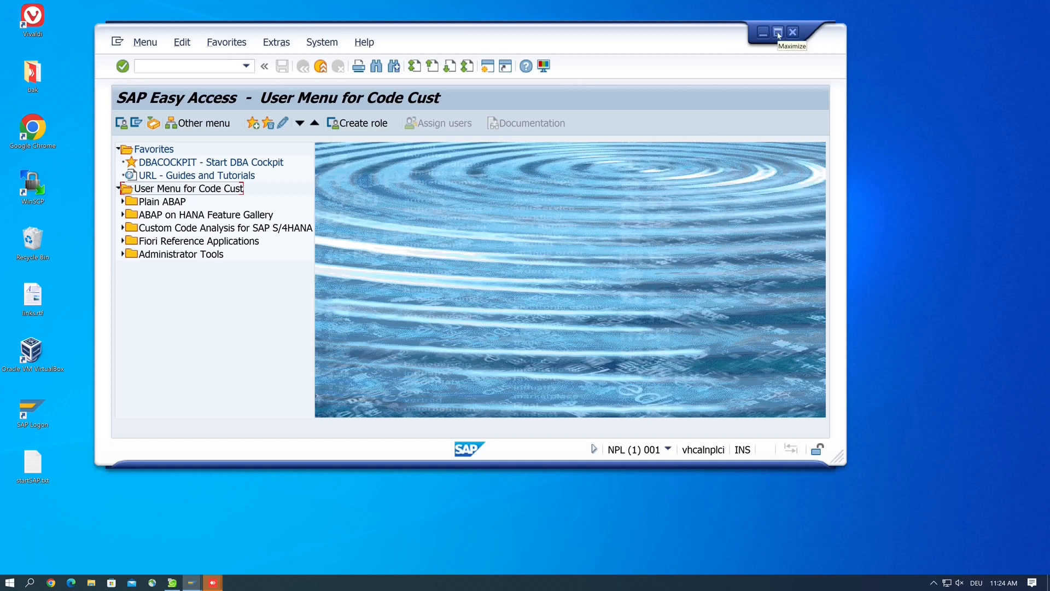
pyautogui.moveTo(747, 97)
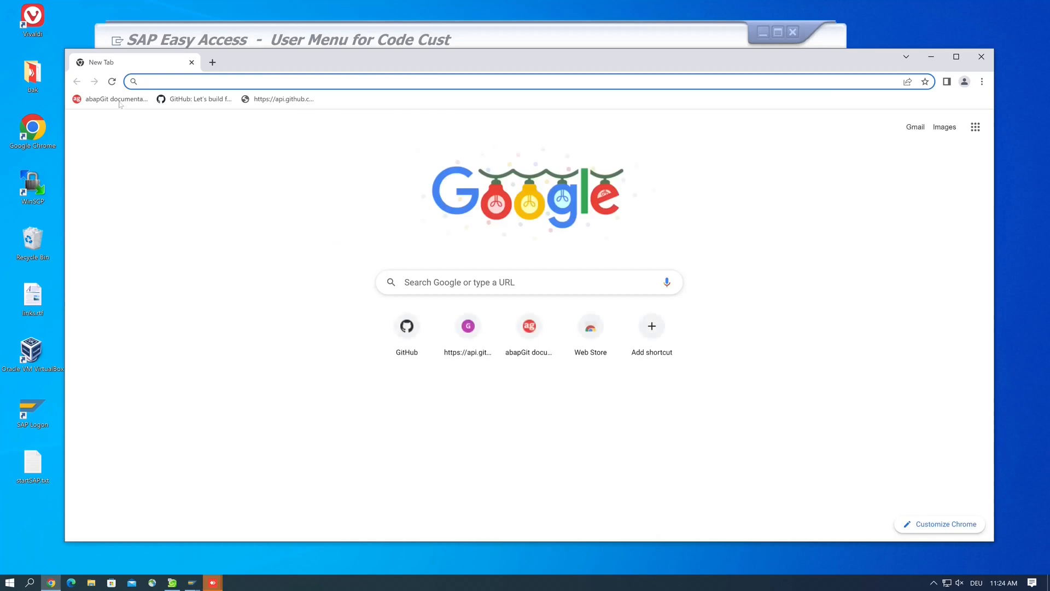
# Show the Installation guide's Prerequisites and Install Standalone Version sections on the abapGit docs site
pyautogui.click(115, 99)
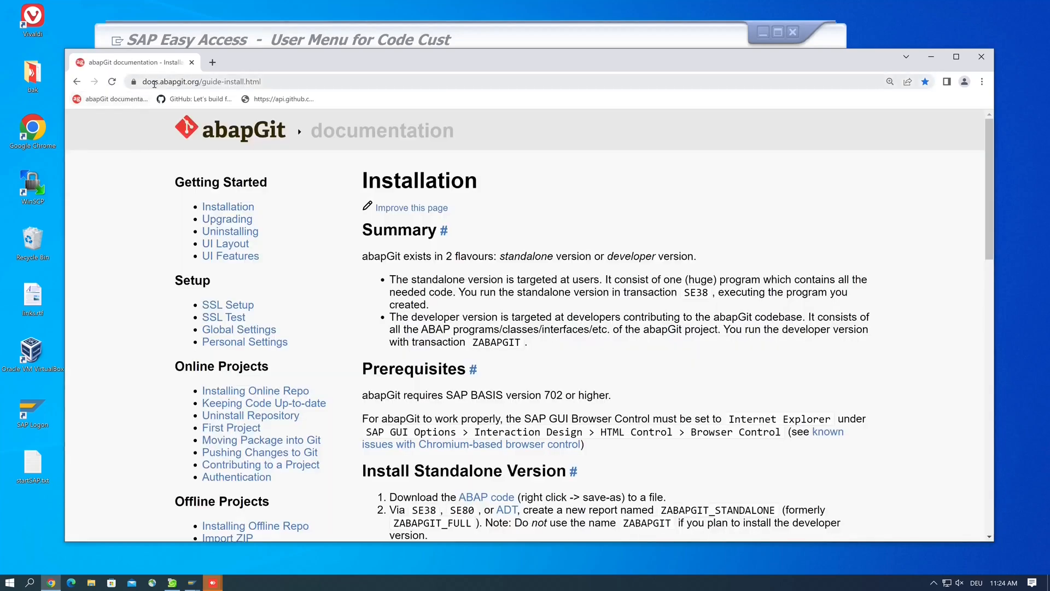
pyautogui.moveTo(482, 189)
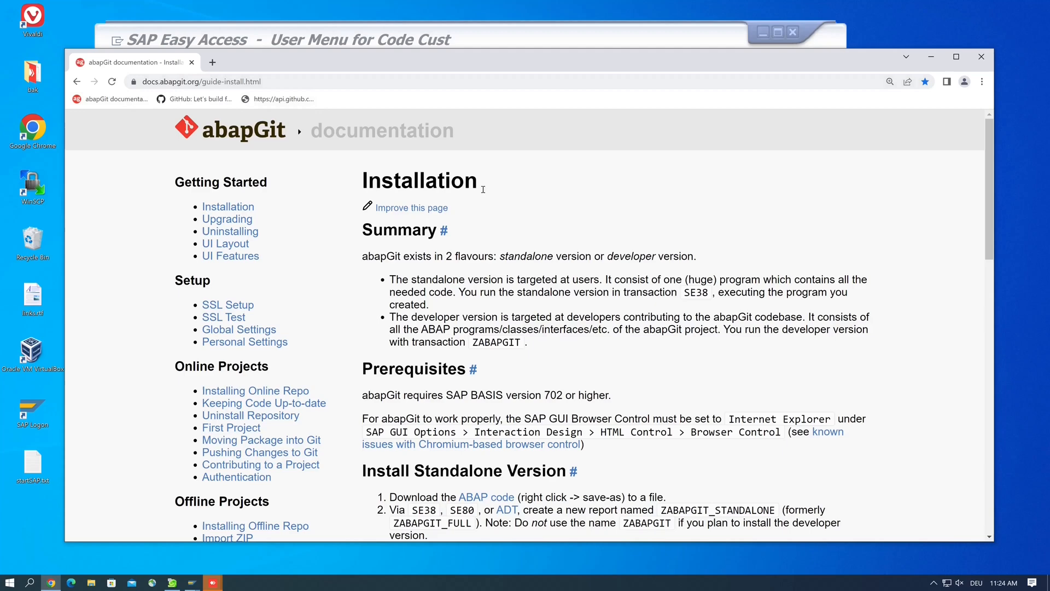
pyautogui.scroll(-3)
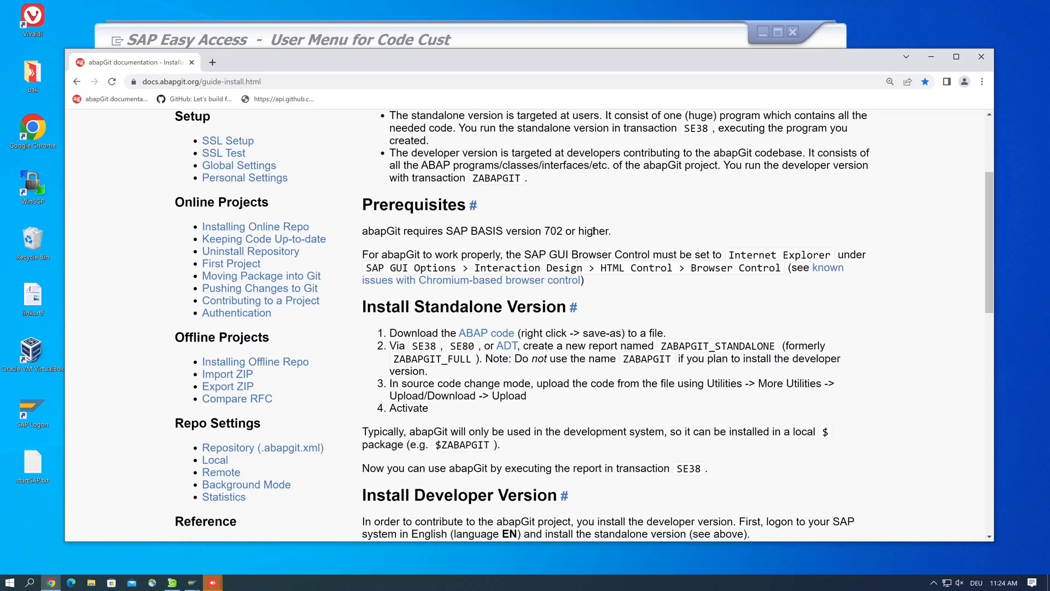
pyautogui.moveTo(600, 231)
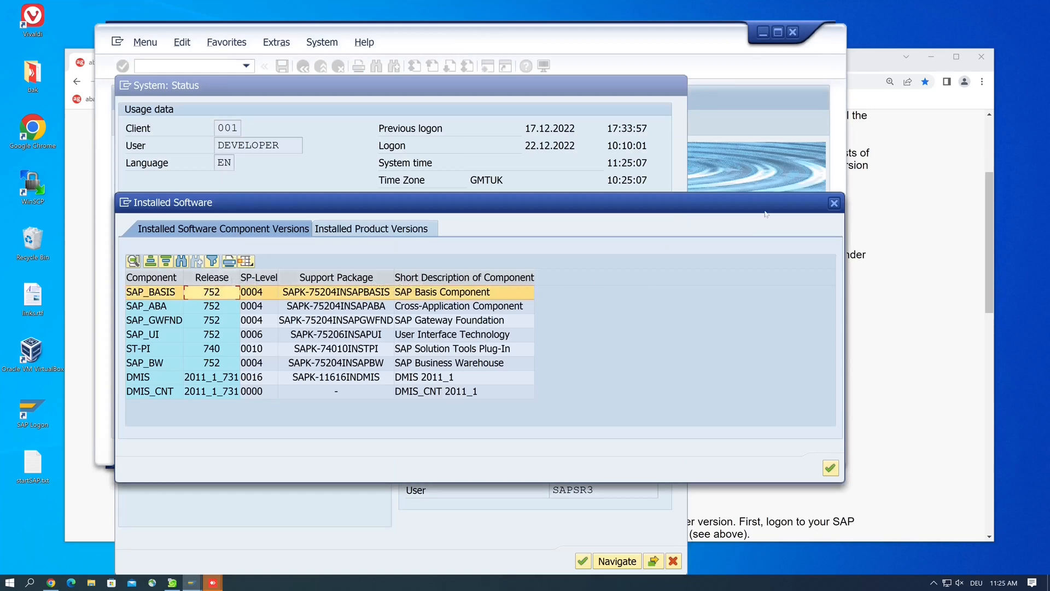
# Switch back to the abapGit installation guide in the browser
pyautogui.click(834, 203)
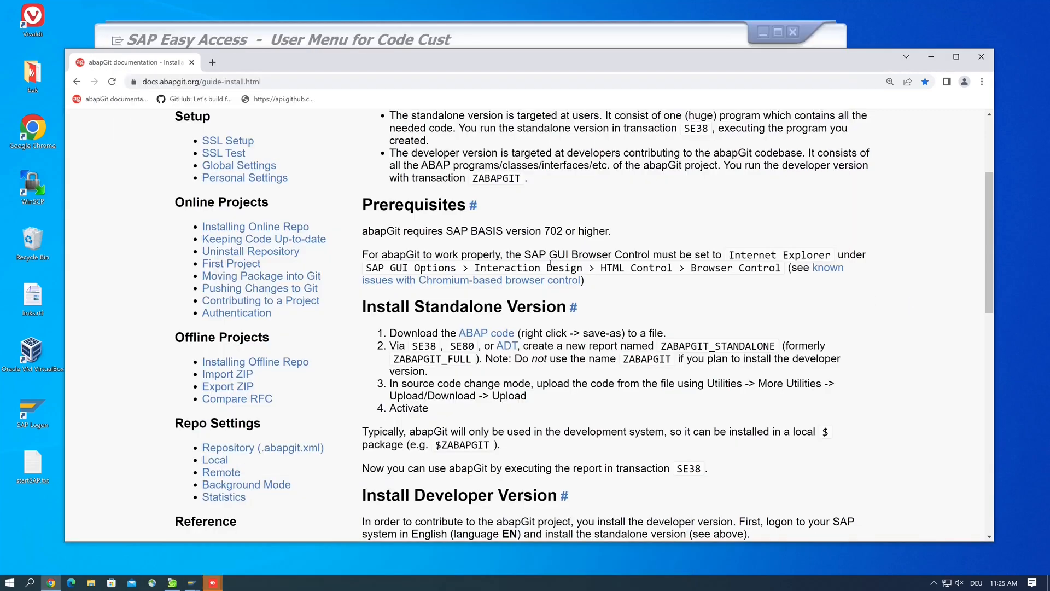
pyautogui.moveTo(458, 331)
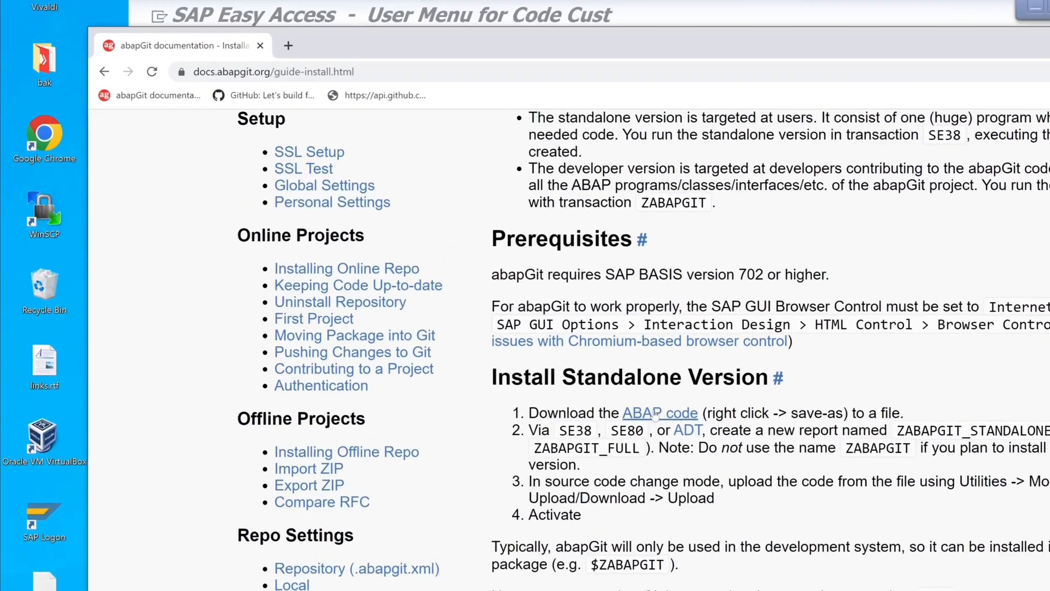
# Save the ABAP code link as zabapgit_standalone.prog.abap into Downloads
pyautogui.rightClick(658, 412)
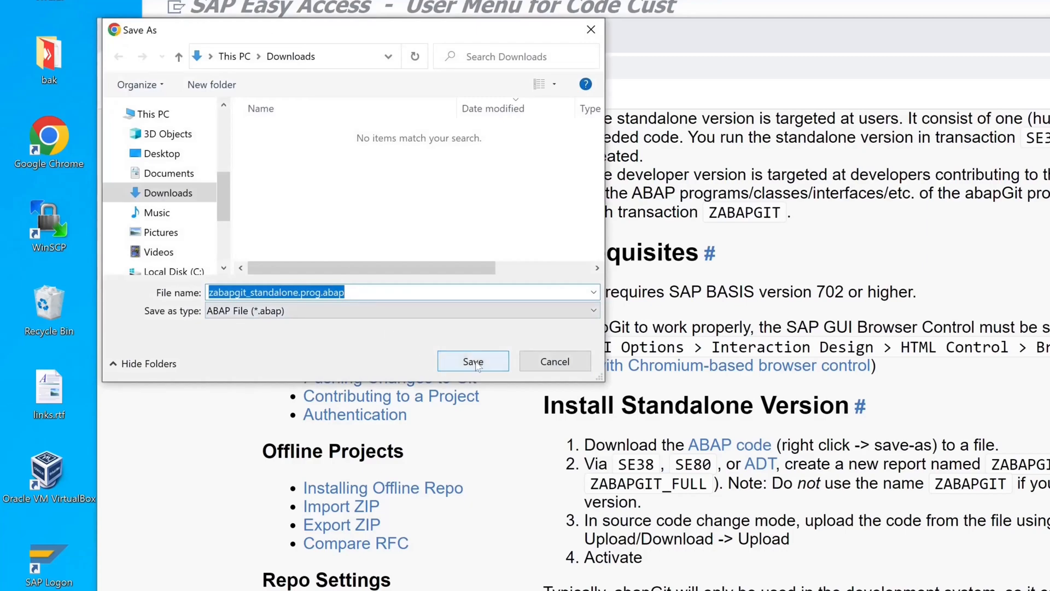
pyautogui.click(473, 361)
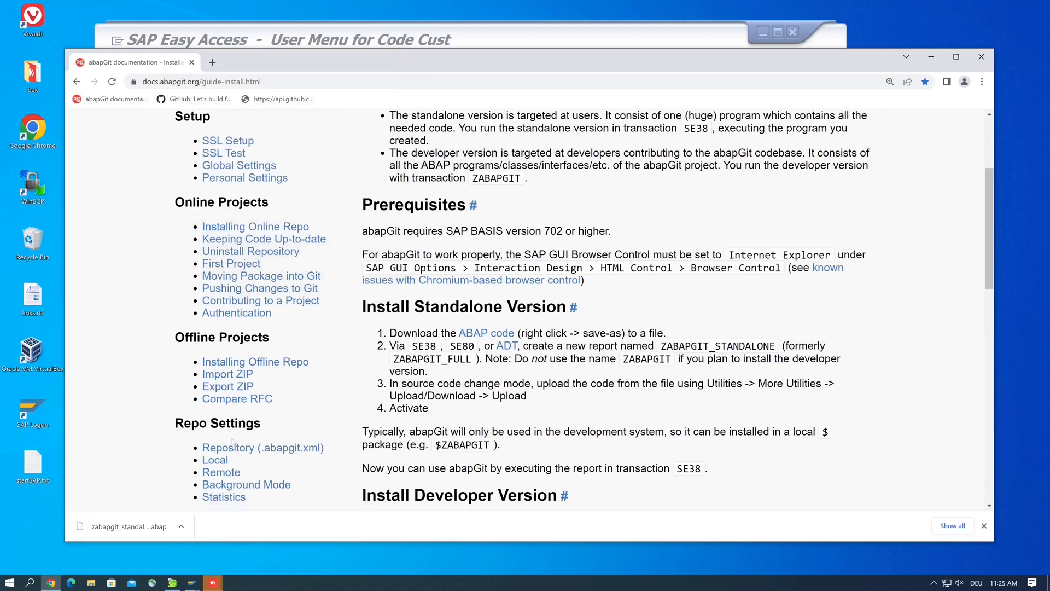
pyautogui.moveTo(367, 192)
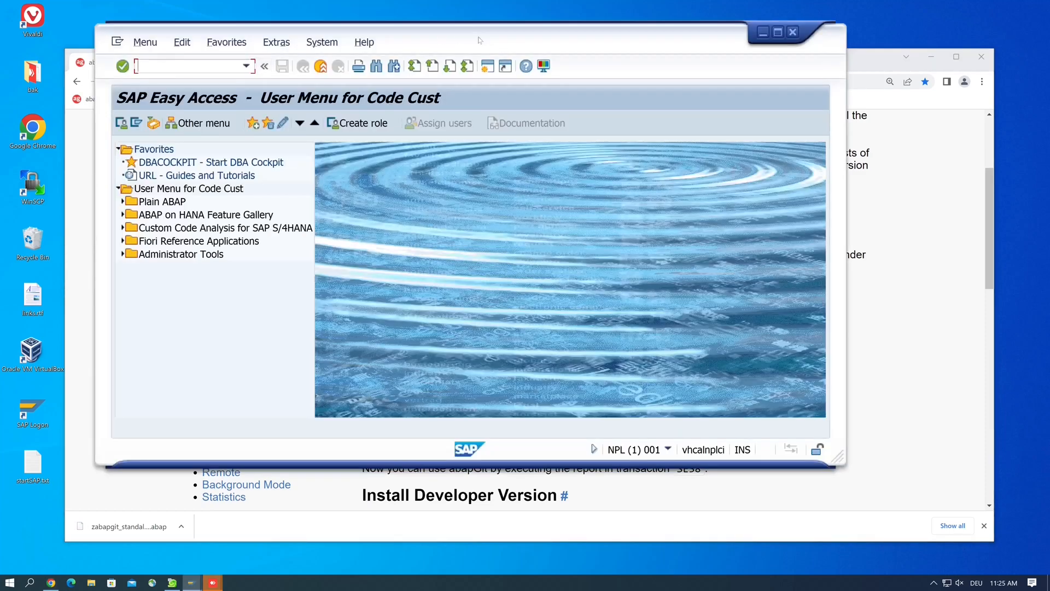
# Run transaction SE38 and enter ZABAPGIT_STANDALONE as the program name
pyautogui.click(777, 32)
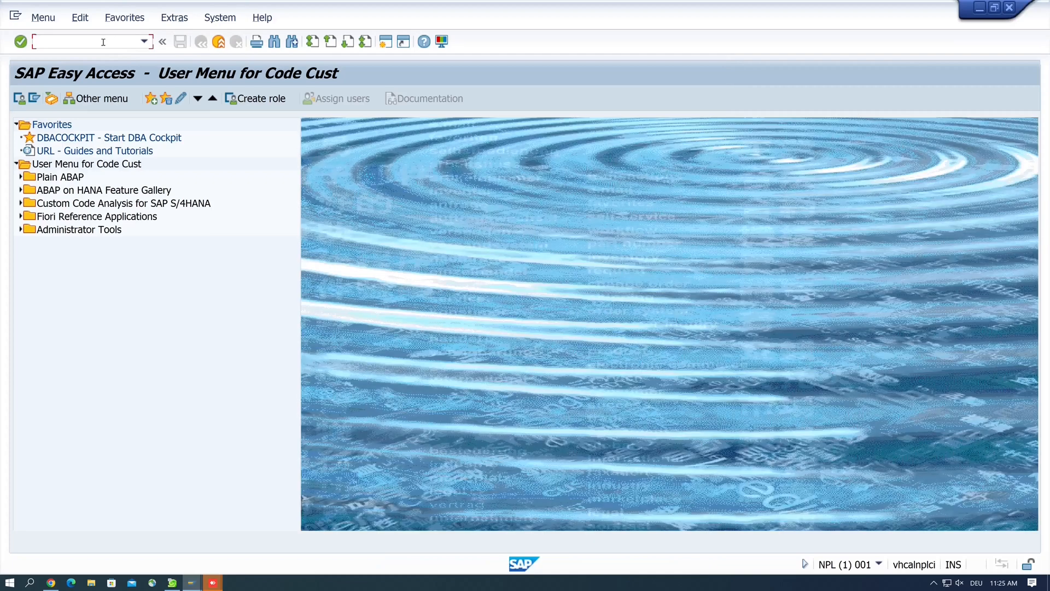
pyautogui.write('se3')
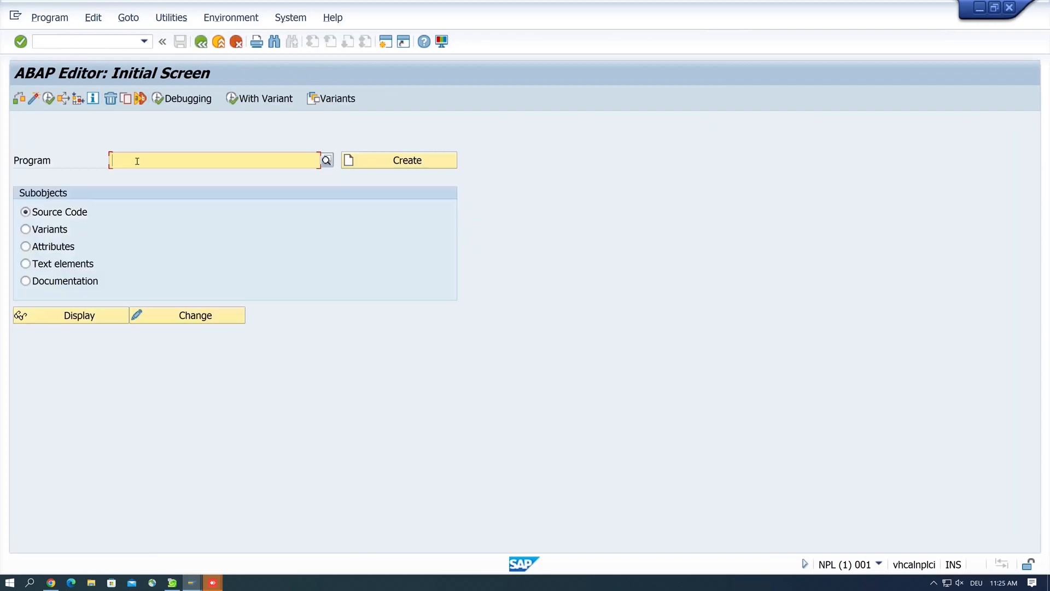
pyautogui.write('ZABAPGIT_STANDALONE')
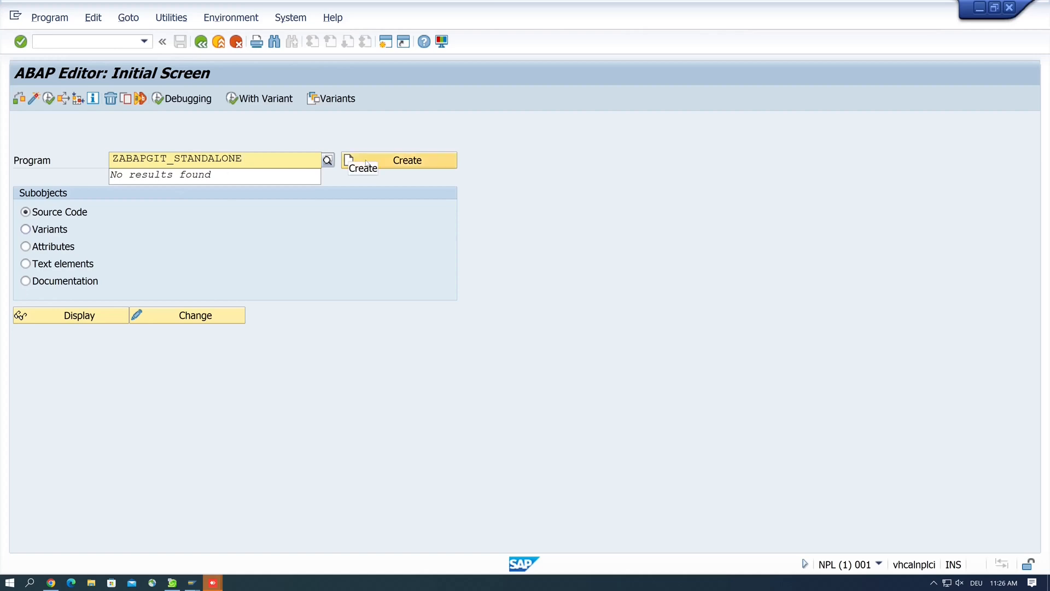
# Create the program with title abapGit, type Executable program, saved as a local object
pyautogui.click(398, 160)
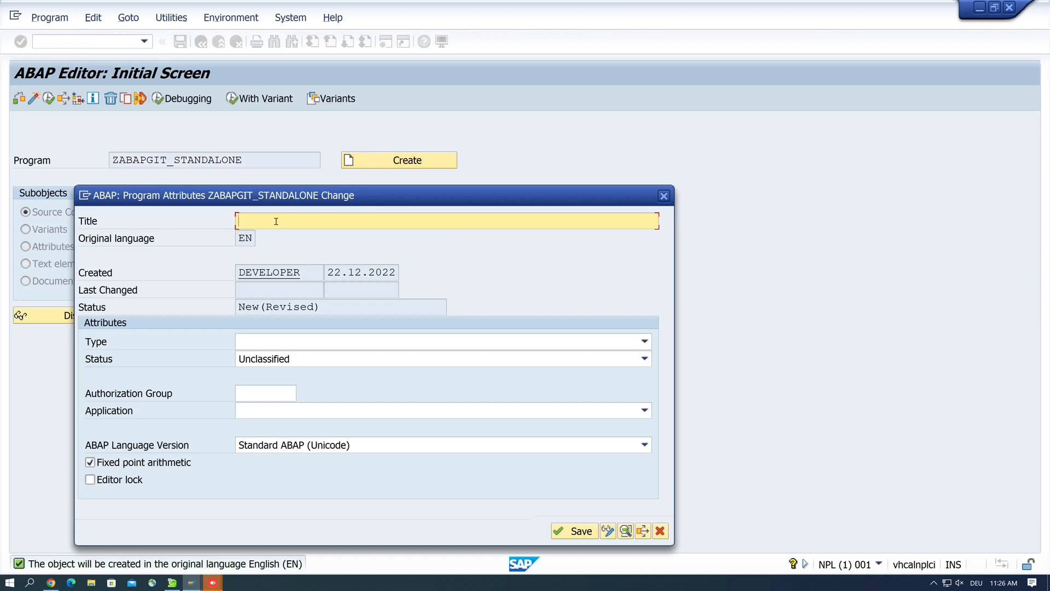
pyautogui.write('abapGit')
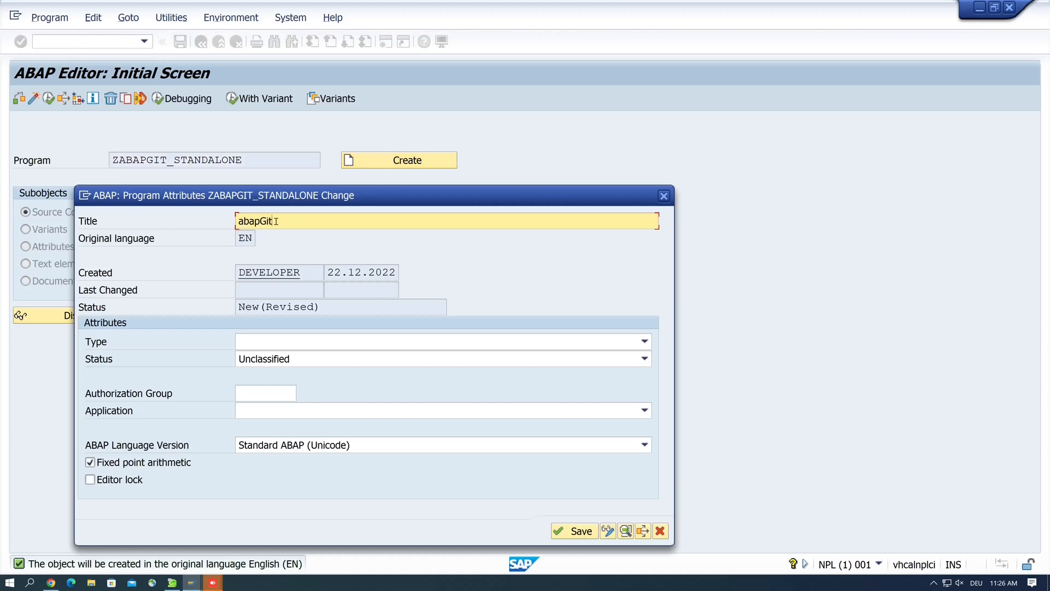
pyautogui.click(643, 341)
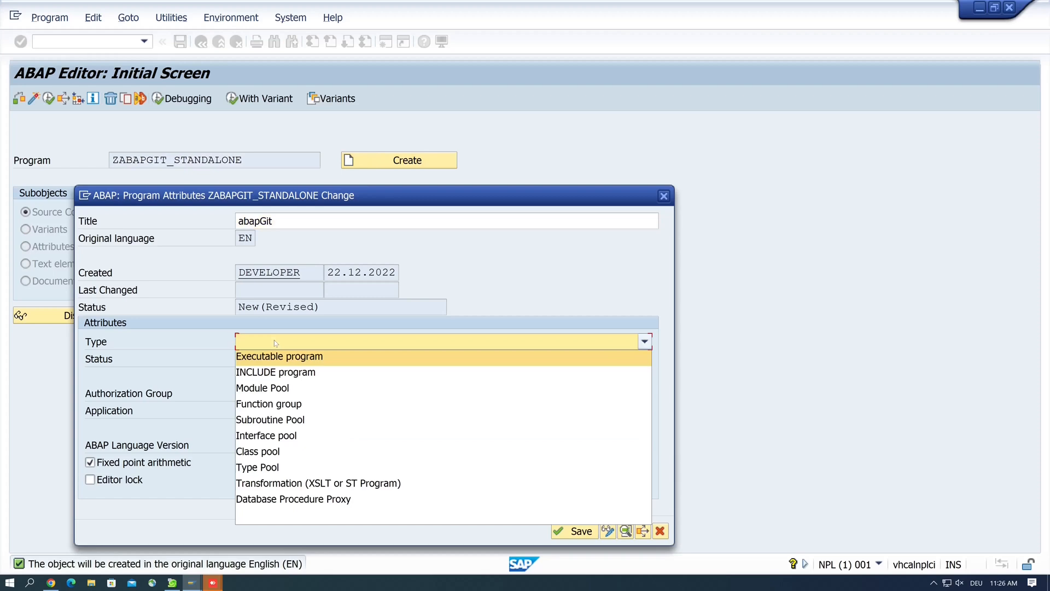
pyautogui.click(279, 355)
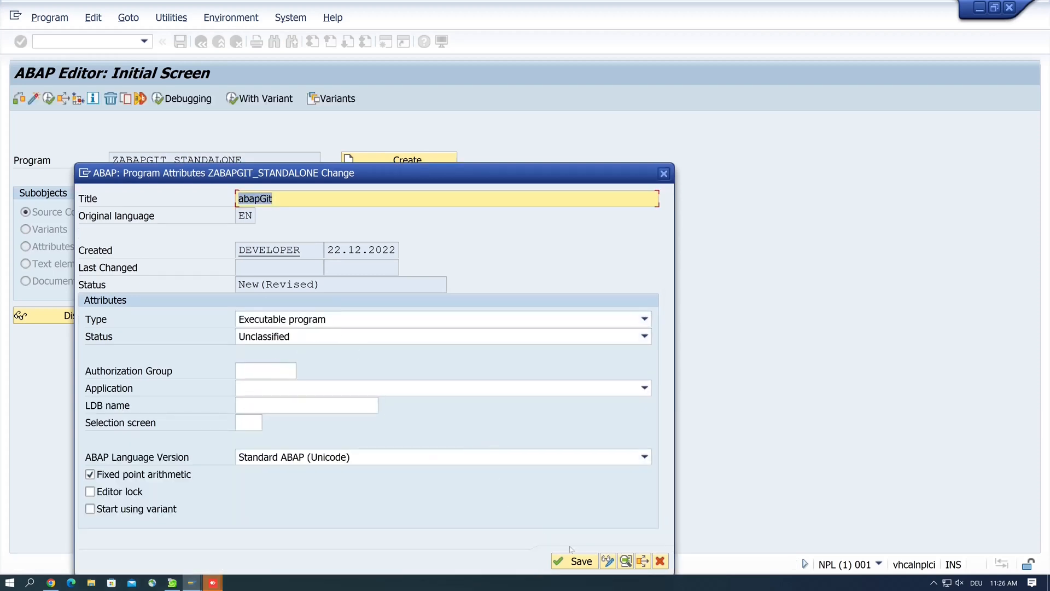
pyautogui.click(581, 560)
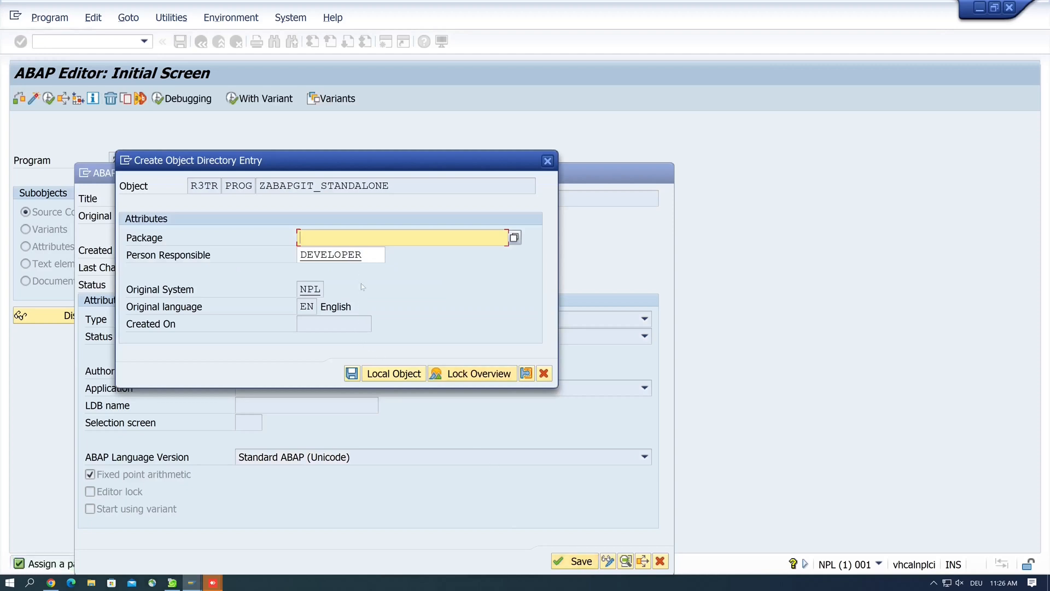
pyautogui.moveTo(393, 373)
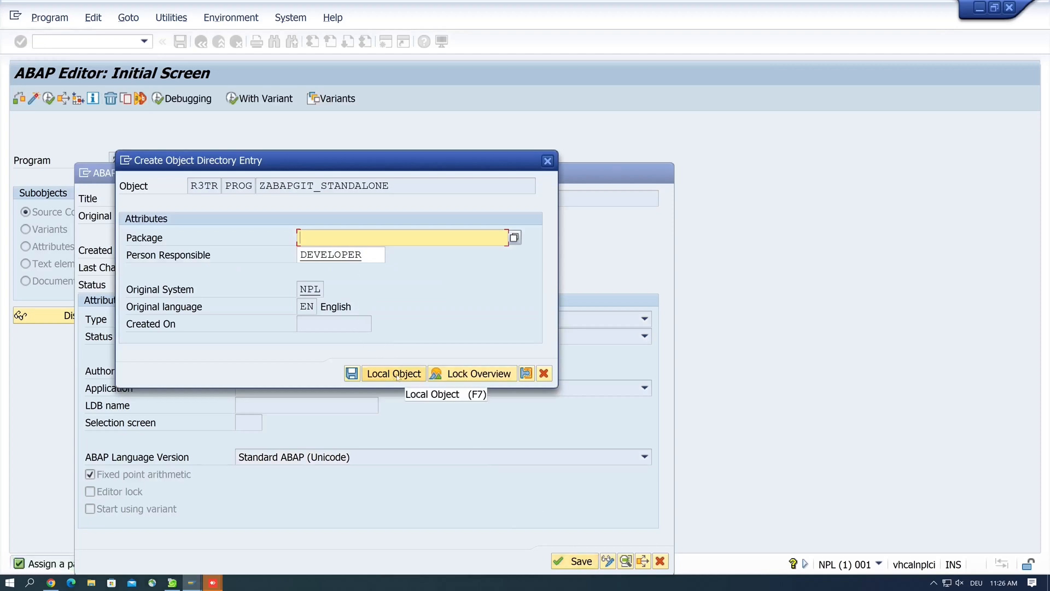
pyautogui.click(393, 373)
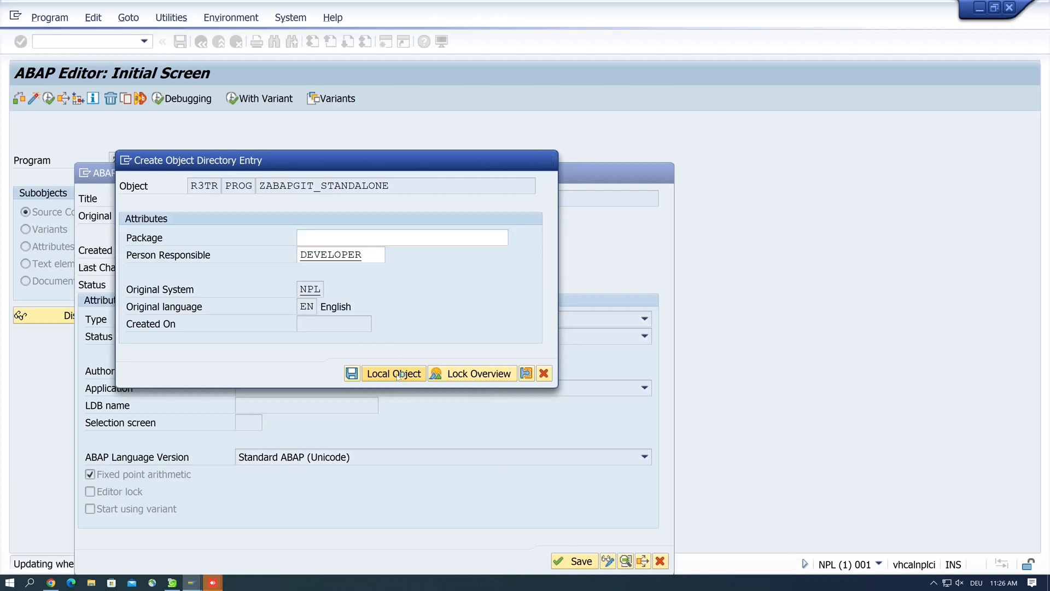
pyautogui.click(393, 373)
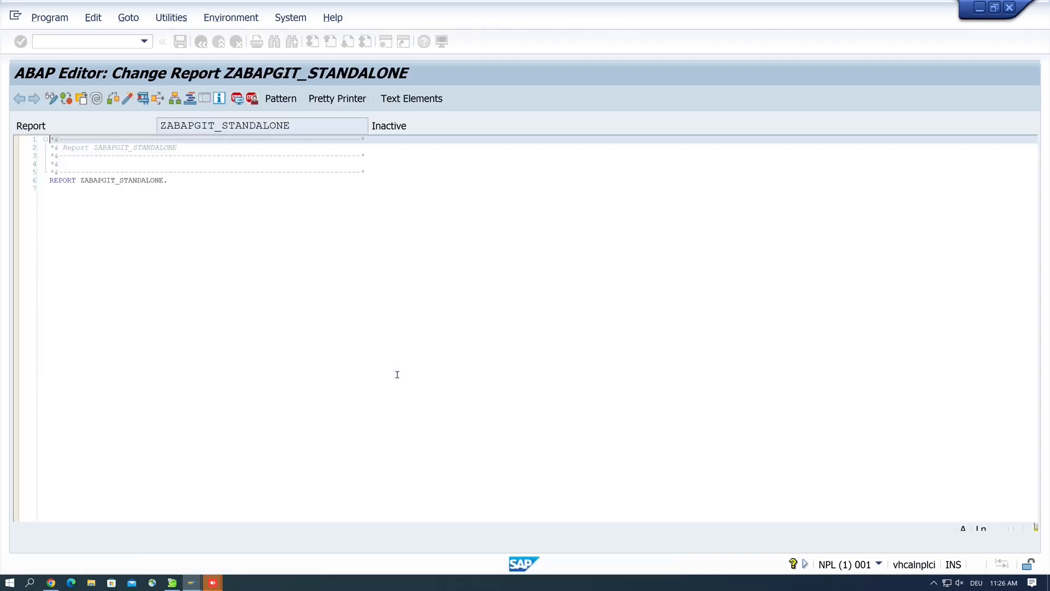
# Start a source upload for the report via the editor's Upload/Download utilities
pyautogui.click(179, 41)
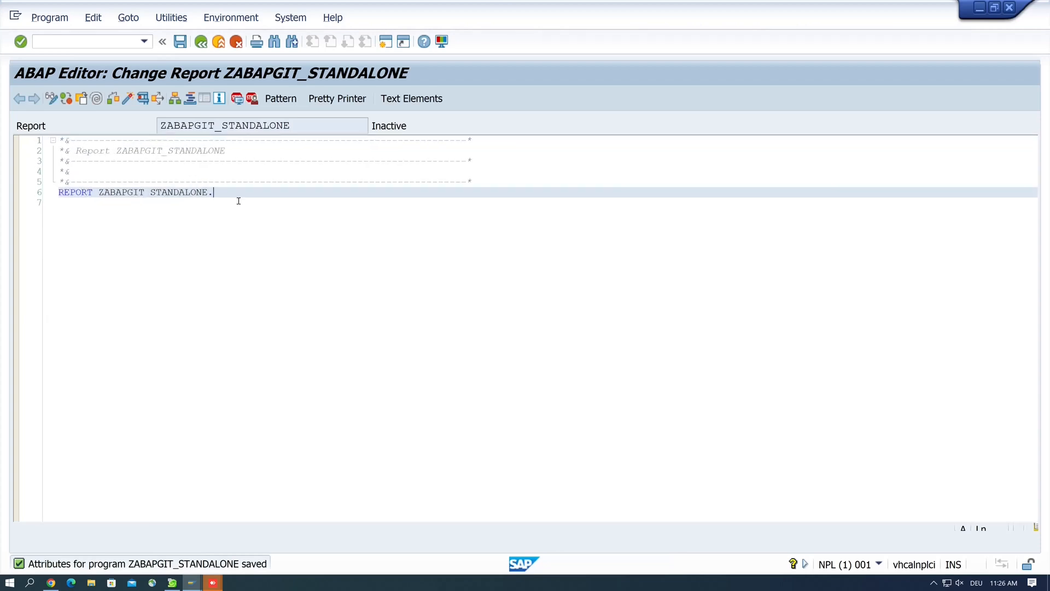
pyautogui.click(171, 17)
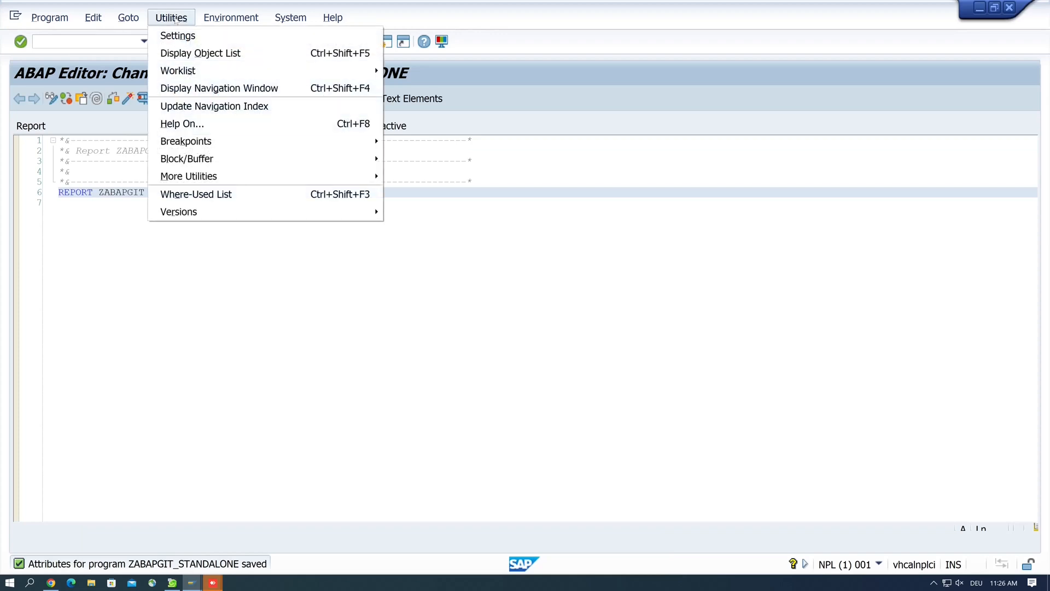
pyautogui.moveTo(188, 175)
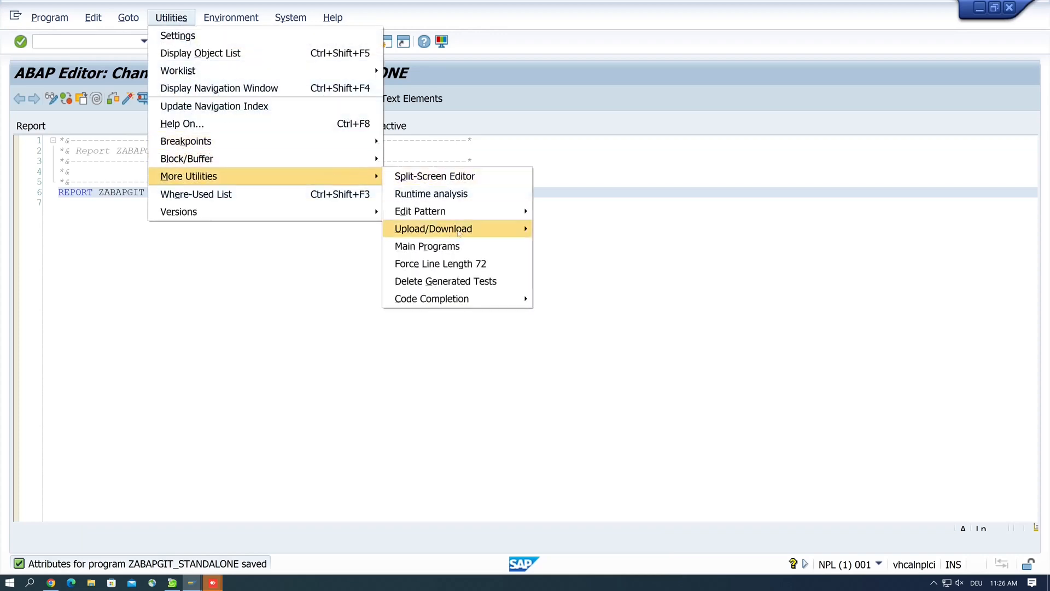
pyautogui.moveTo(434, 229)
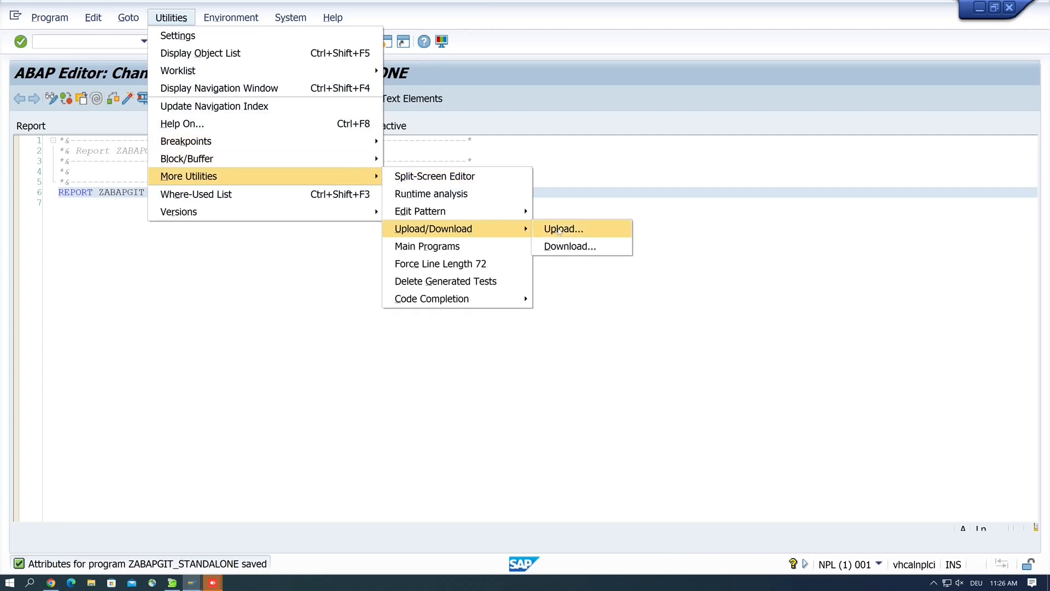
pyautogui.click(563, 229)
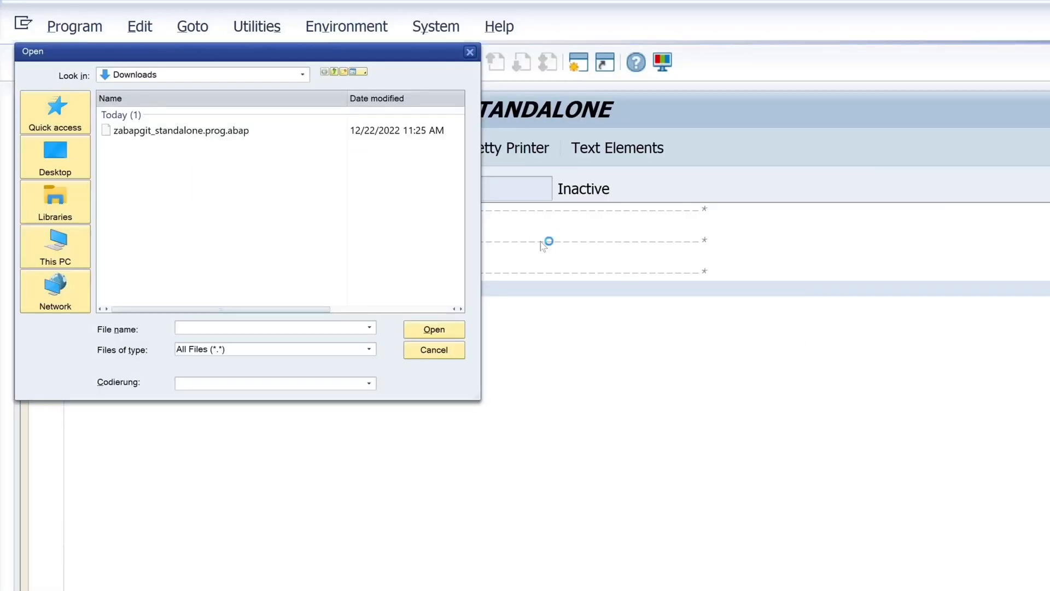
pyautogui.moveTo(180, 130)
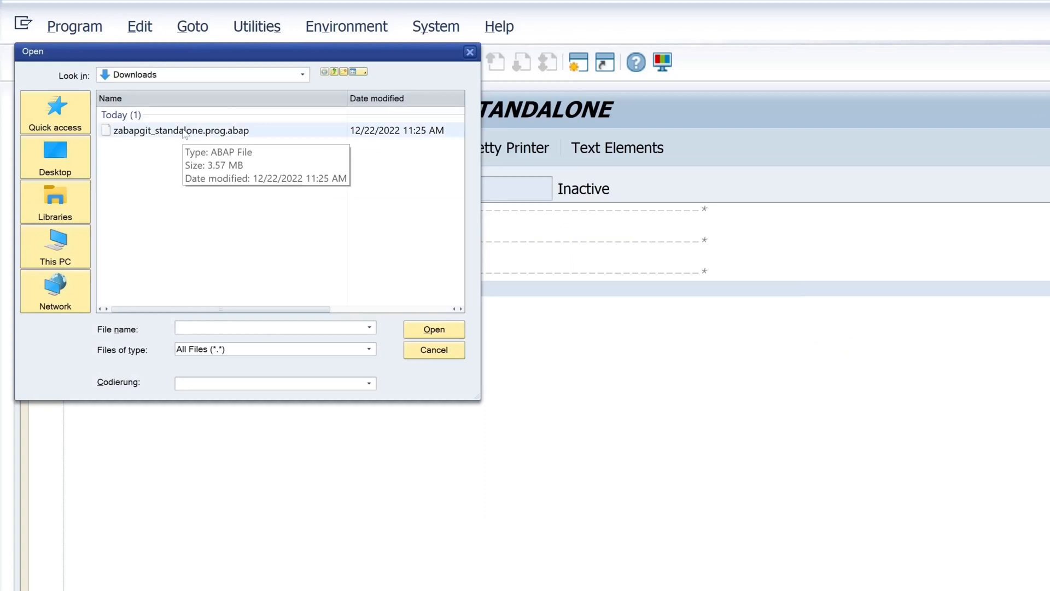
# Load zabapgit_standalone.prog.abap, allowing file access with Remember My Decision ticked
pyautogui.click(180, 130)
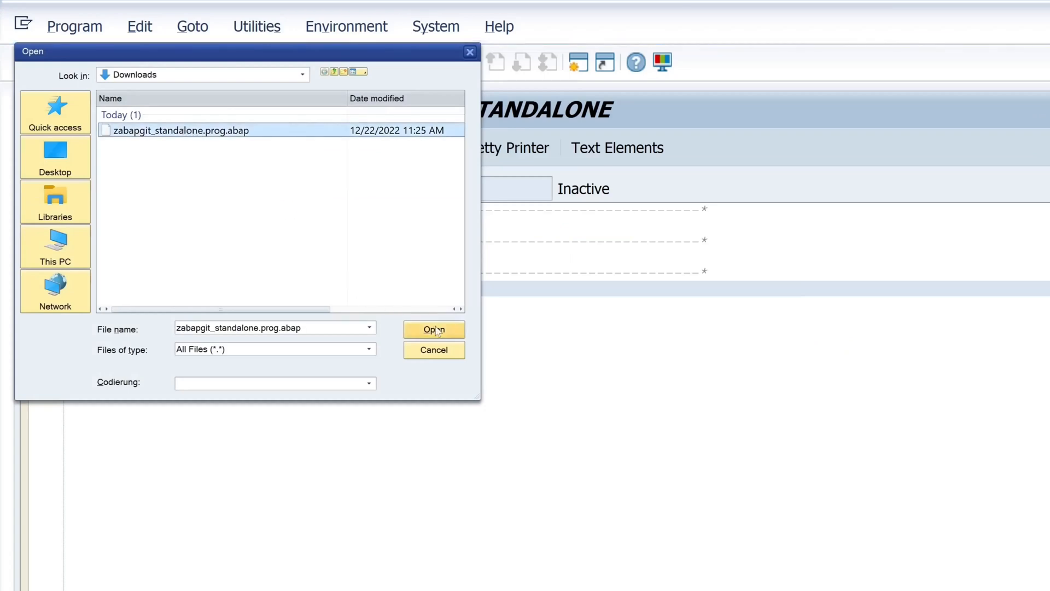
pyautogui.click(433, 330)
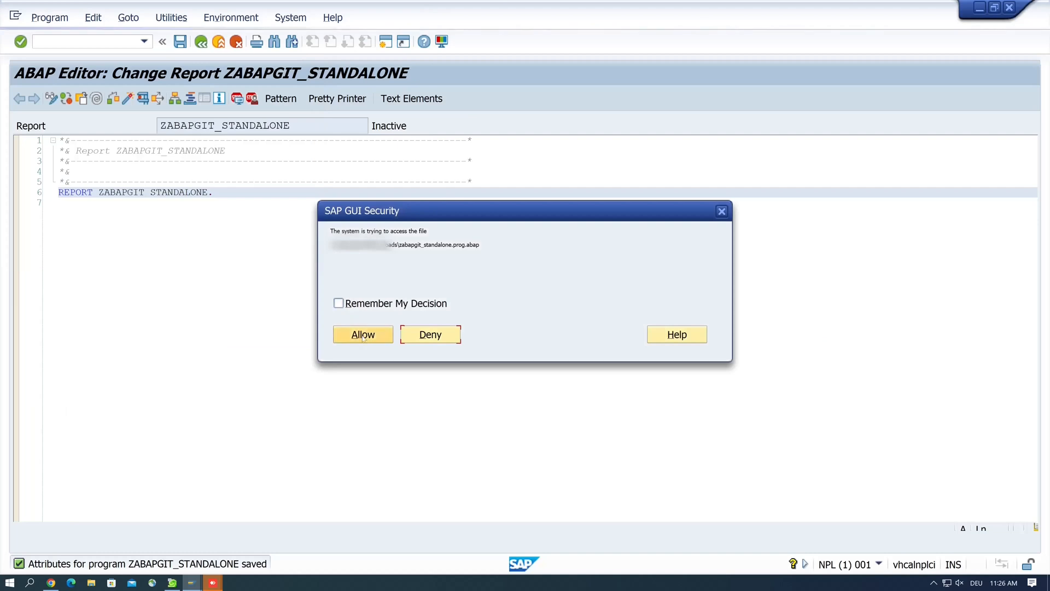
pyautogui.click(339, 303)
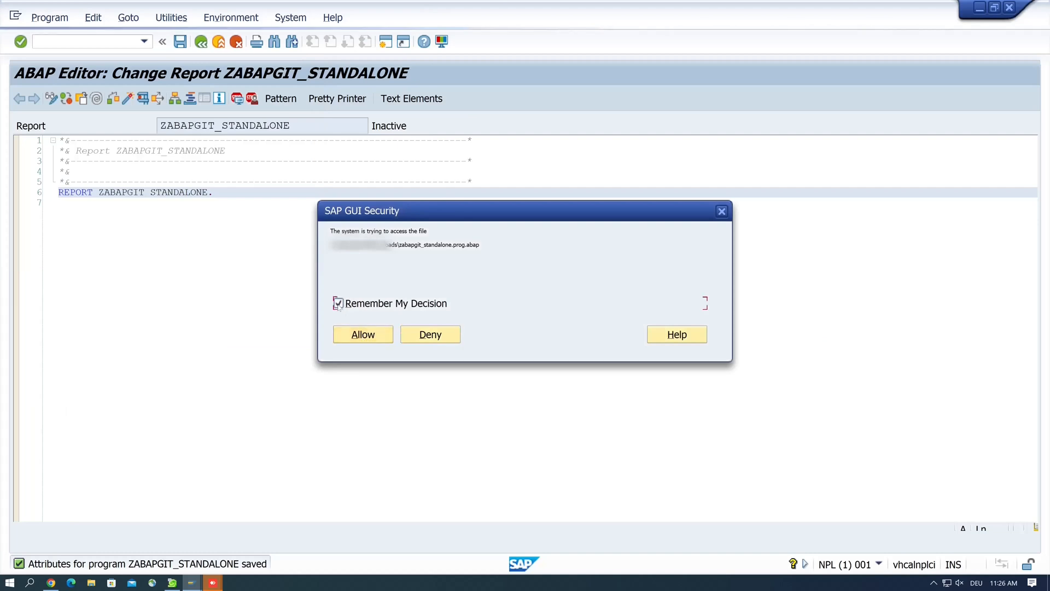
pyautogui.click(362, 335)
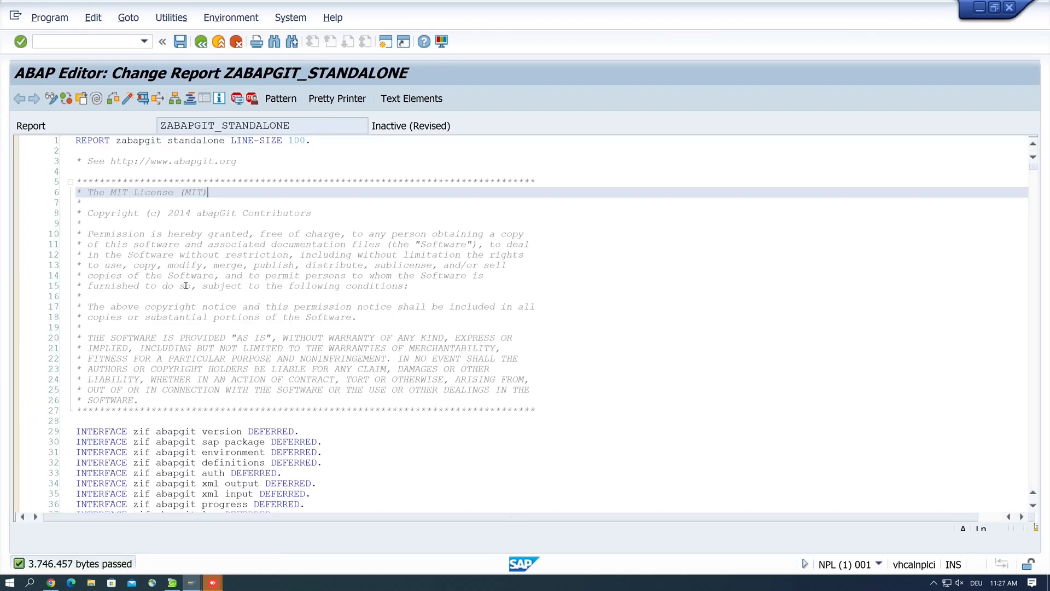
# Activate both inactive objects of the report so abapGit starts on its tutorial page
pyautogui.scroll(-3)
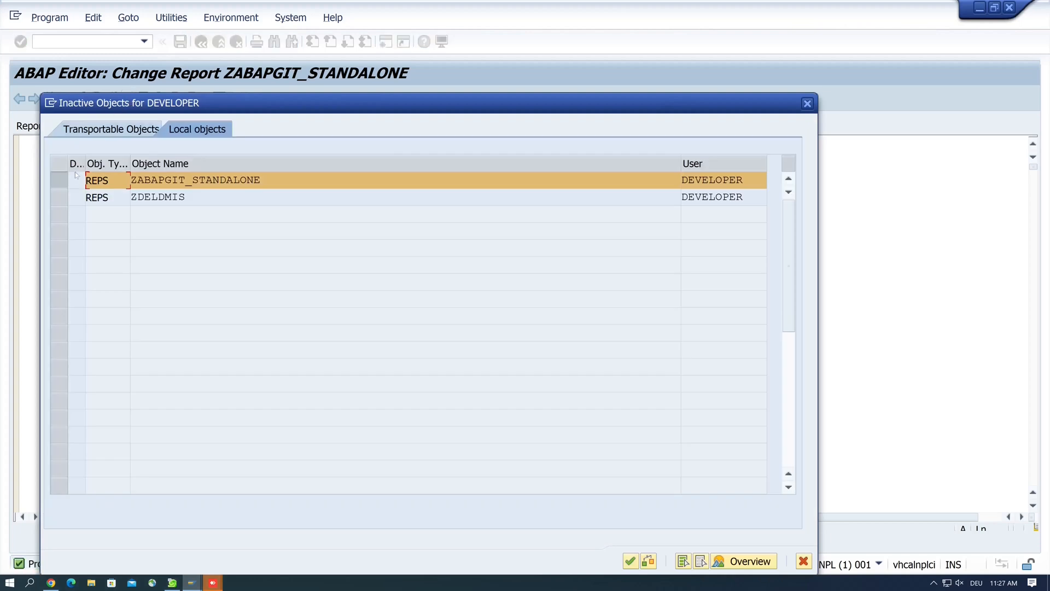
pyautogui.click(158, 196)
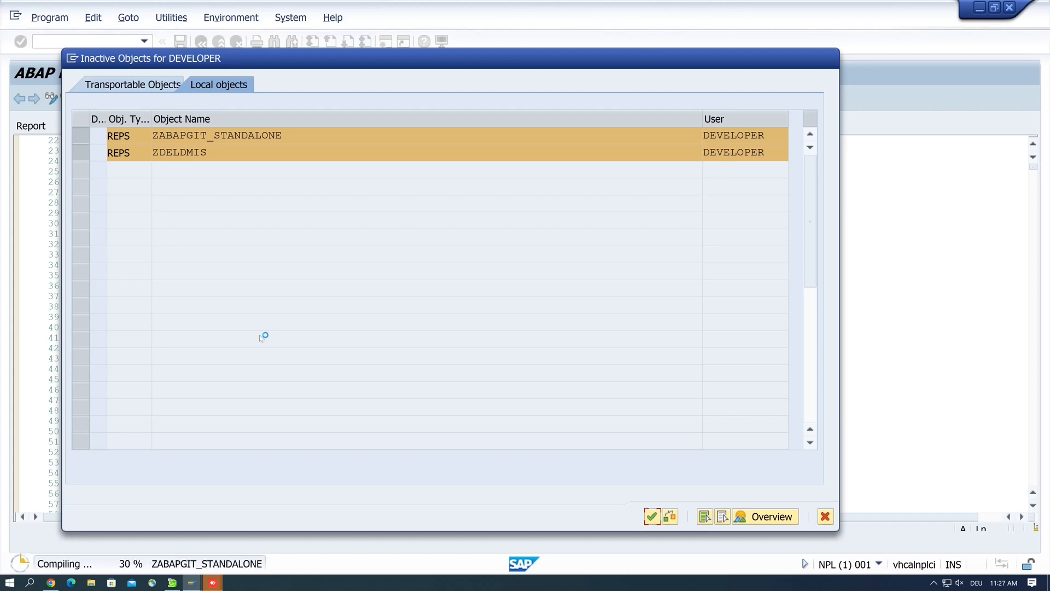
pyautogui.click(653, 516)
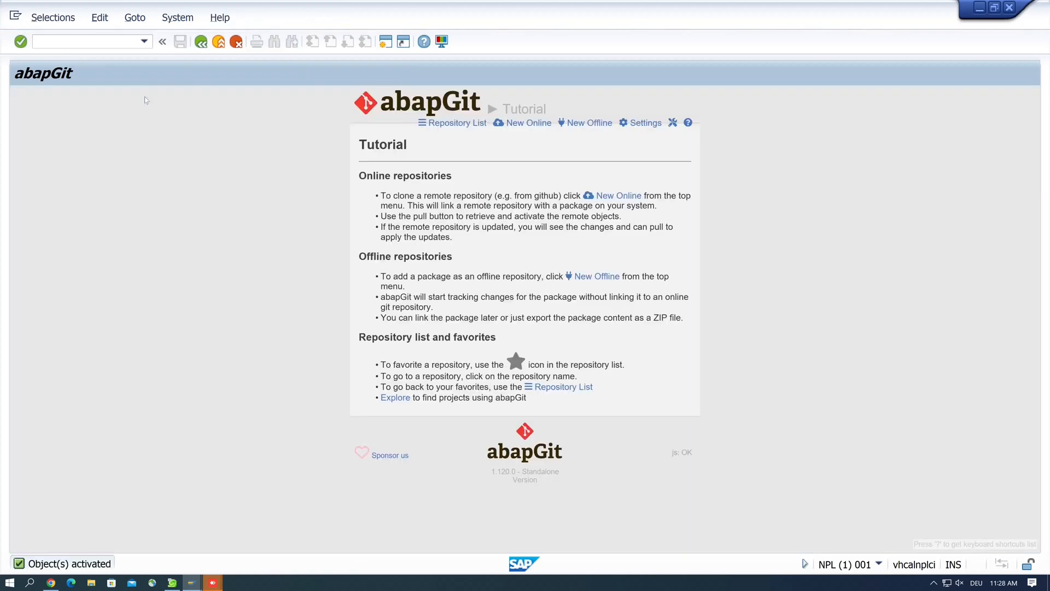
pyautogui.moveTo(301, 265)
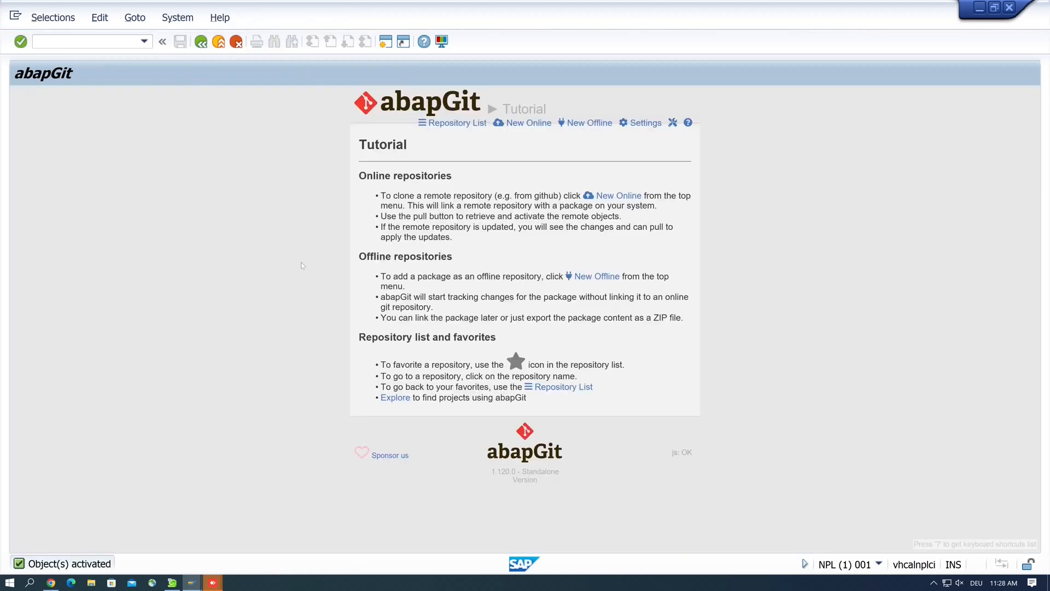
pyautogui.moveTo(503, 161)
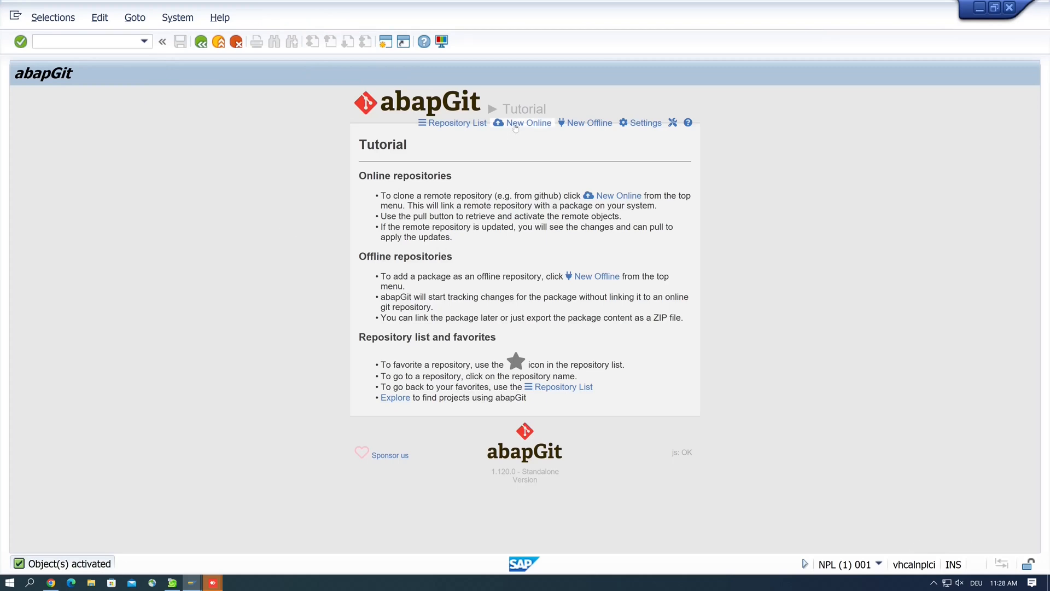
# Choose New Online in abapGit to get an empty New Online Repository form
pyautogui.click(527, 123)
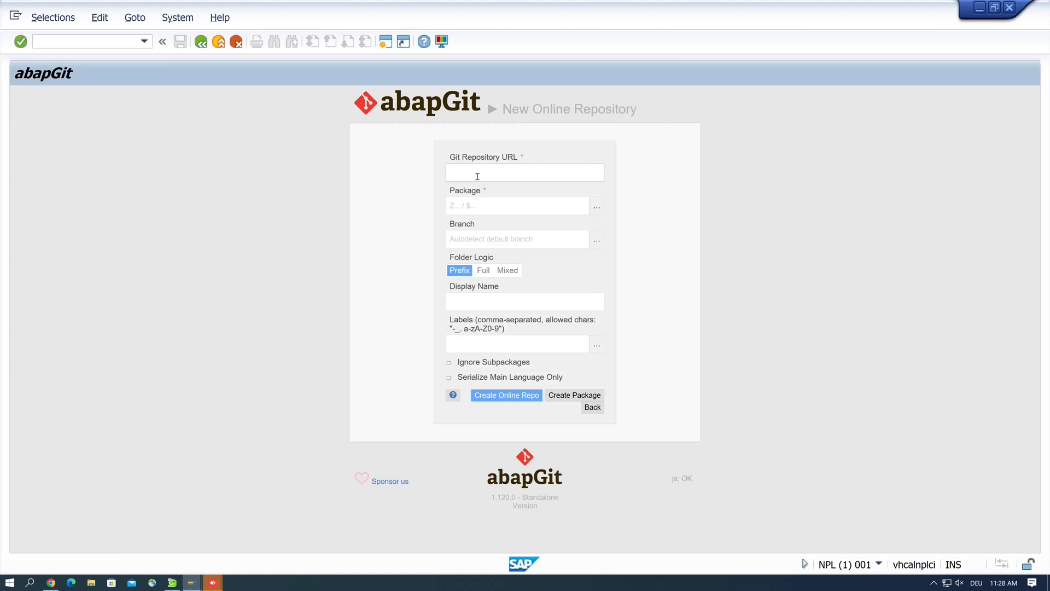
pyautogui.moveTo(589, 139)
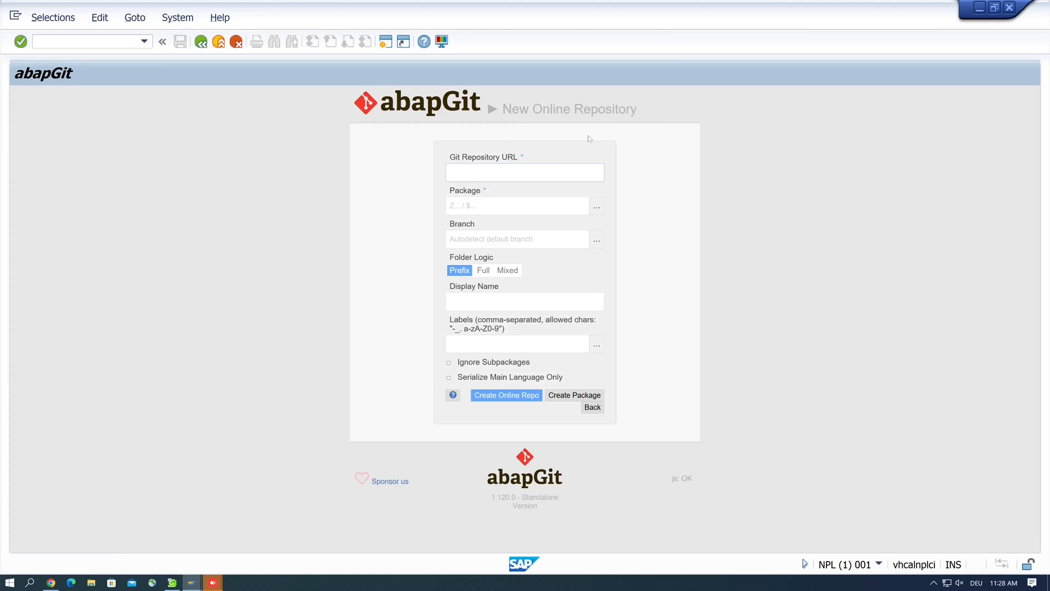
pyautogui.click(524, 172)
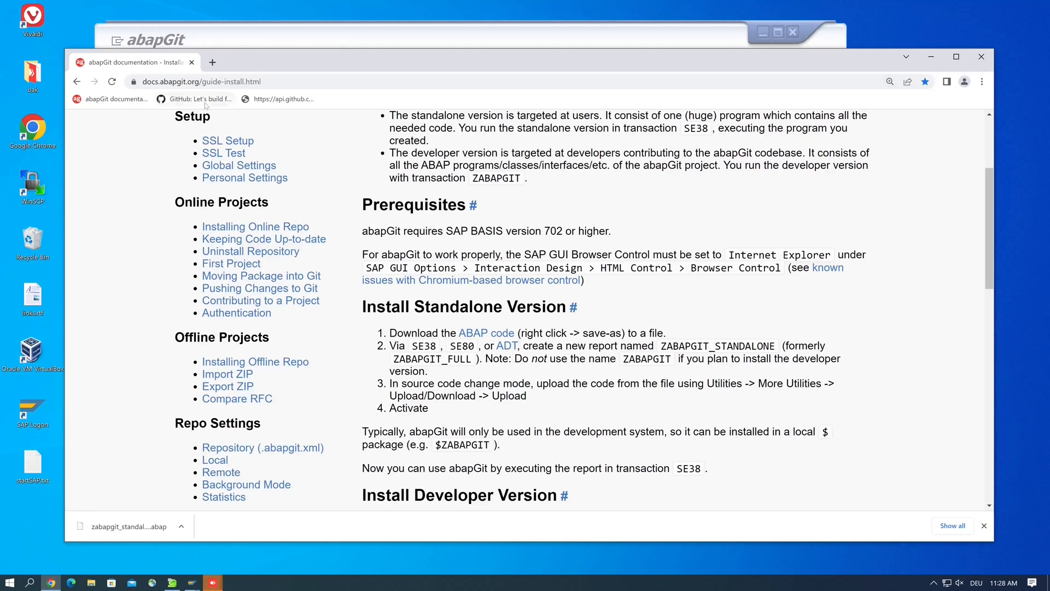
pyautogui.moveTo(198, 99)
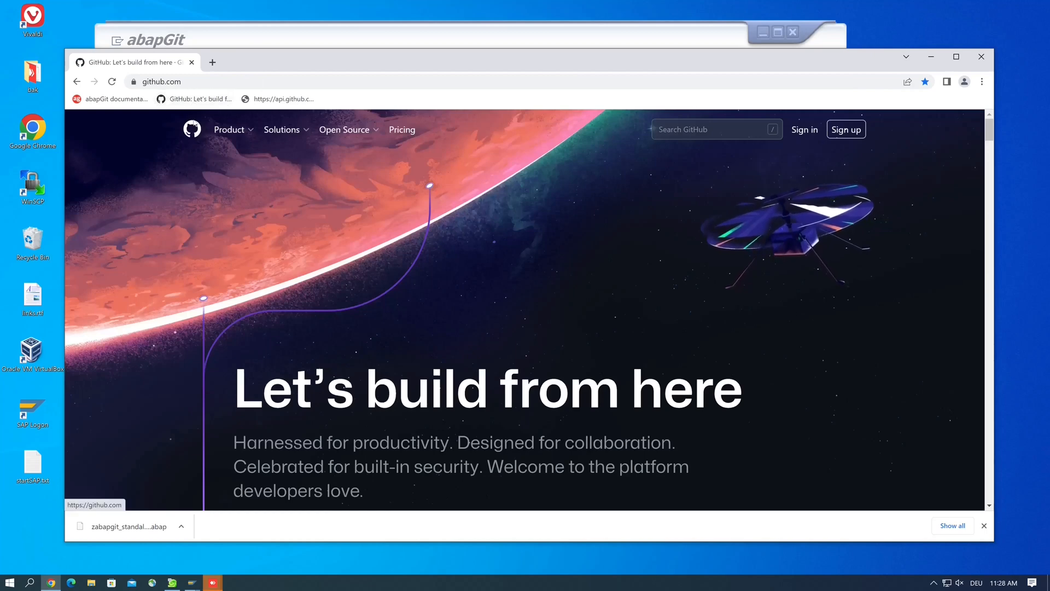
pyautogui.moveTo(137, 81)
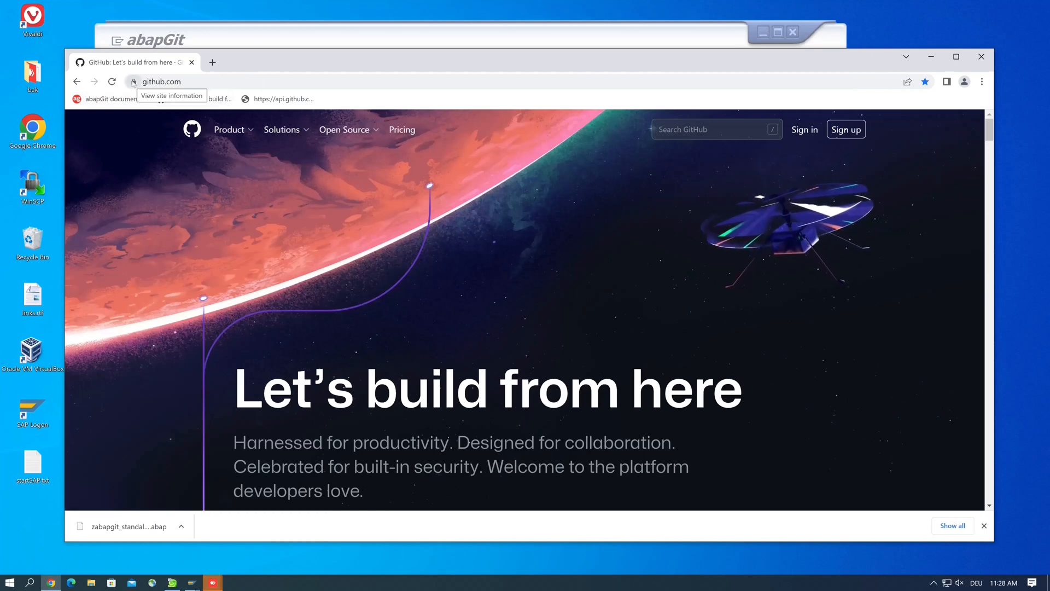
# Export the github.com certificate from the site security details to Downloads as a Base64 file
pyautogui.click(130, 81)
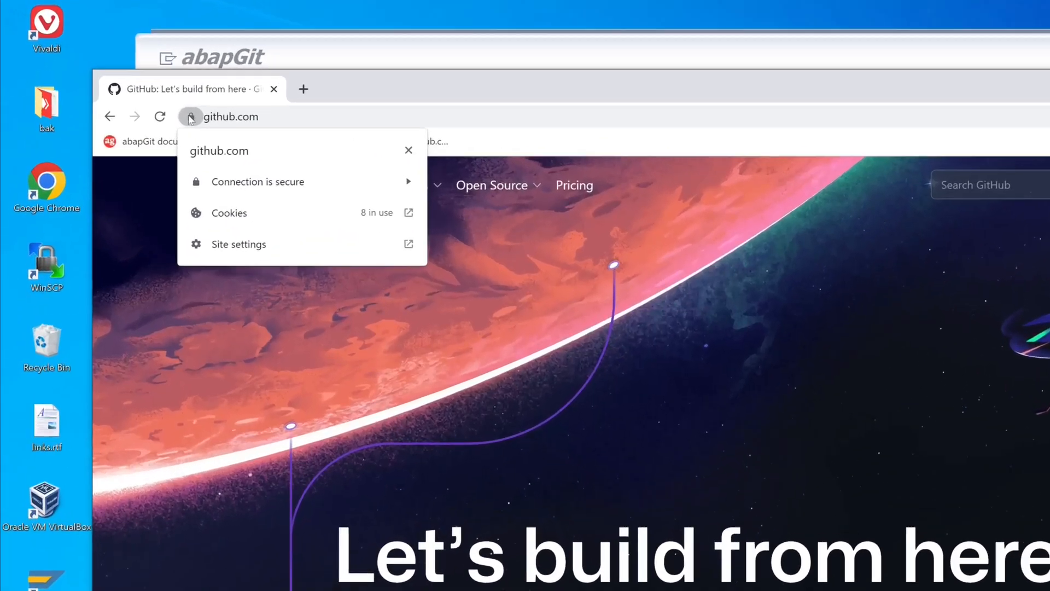
pyautogui.click(256, 182)
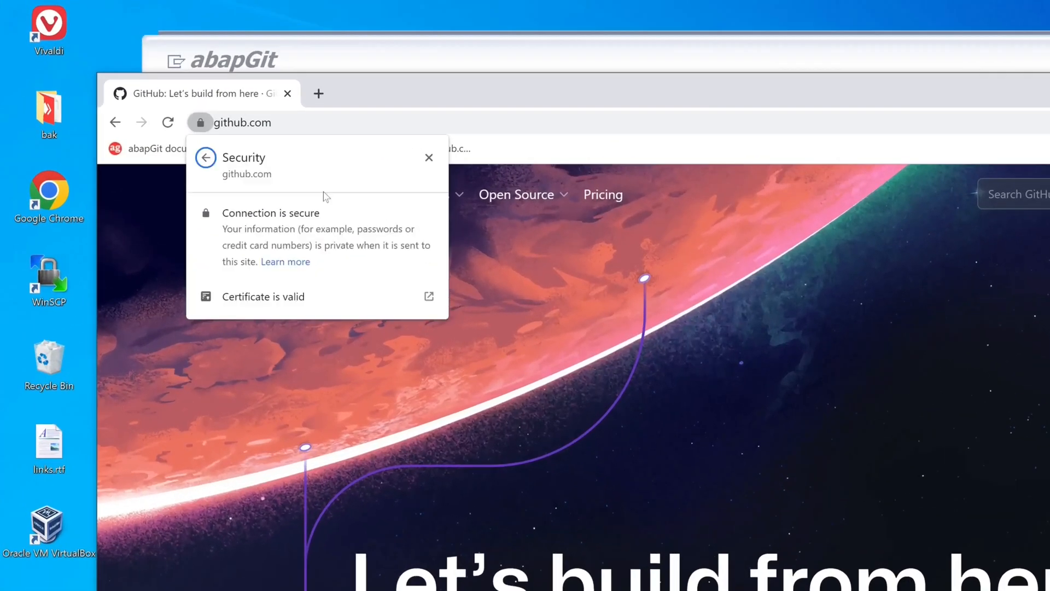
pyautogui.moveTo(321, 300)
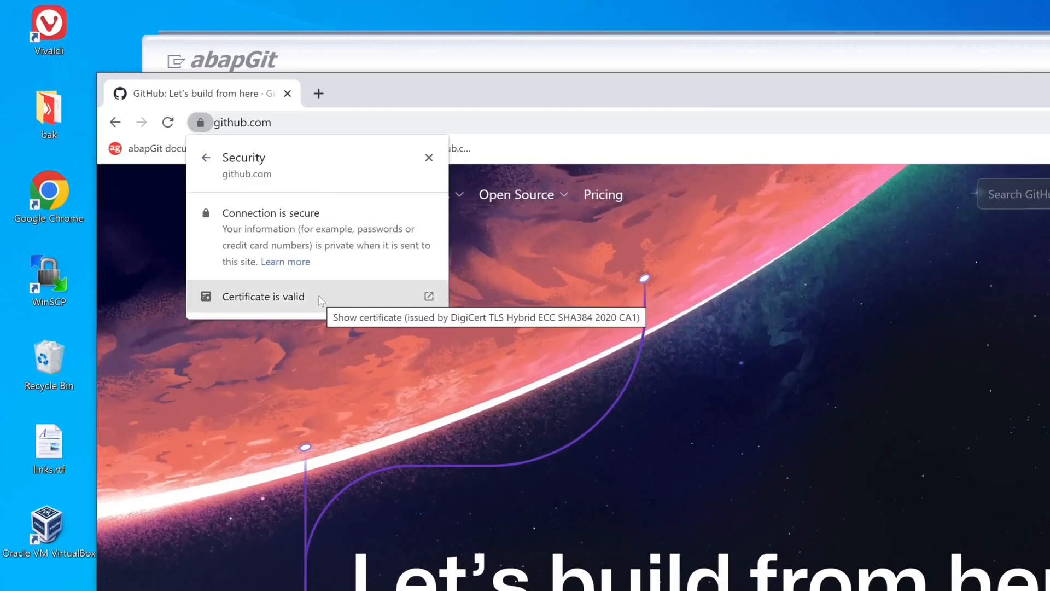
pyautogui.click(263, 296)
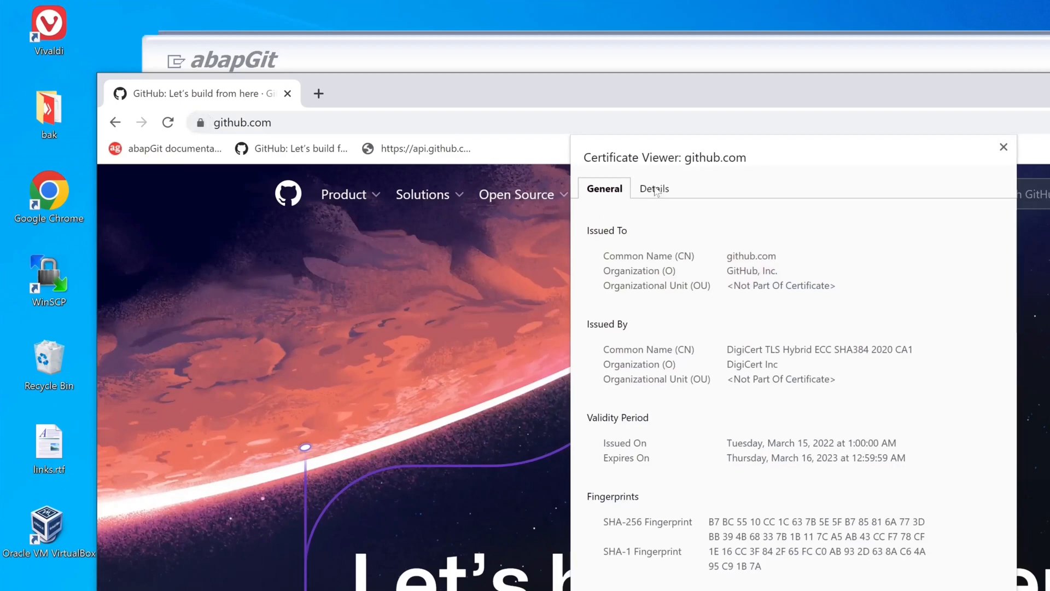
pyautogui.click(653, 188)
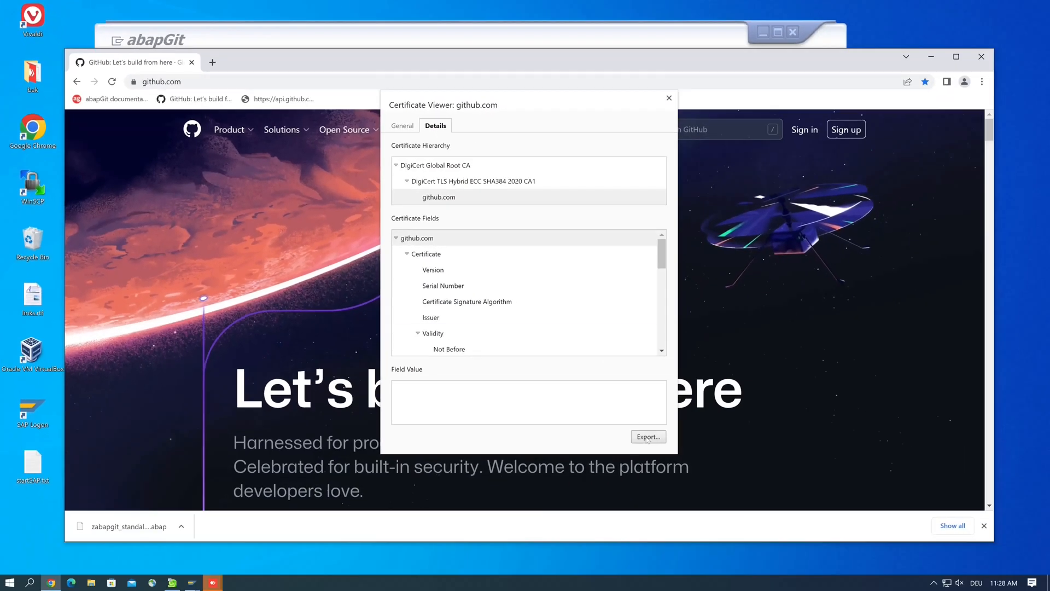
pyautogui.click(647, 436)
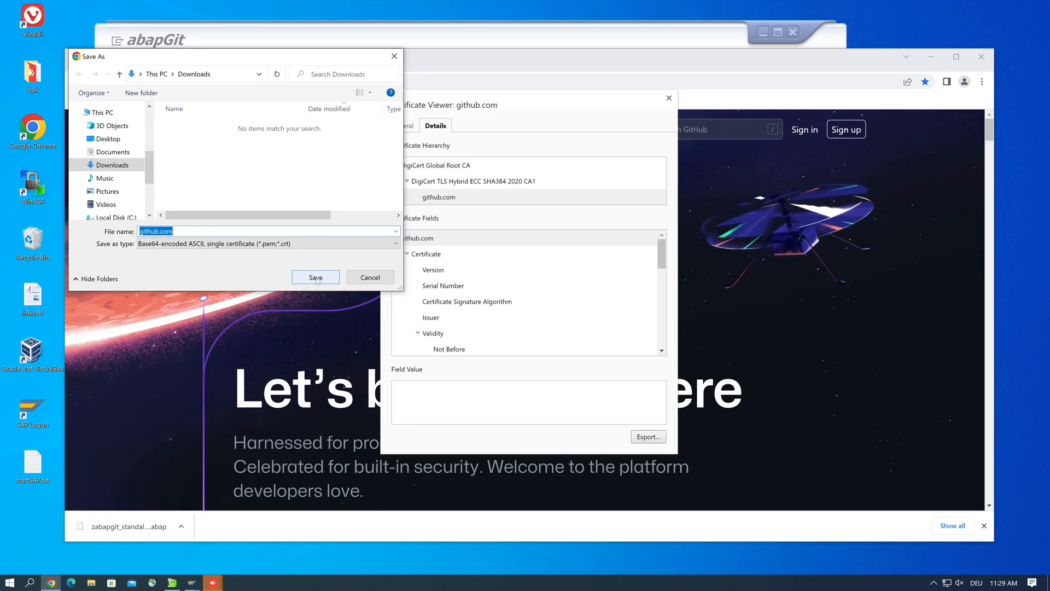
pyautogui.click(370, 276)
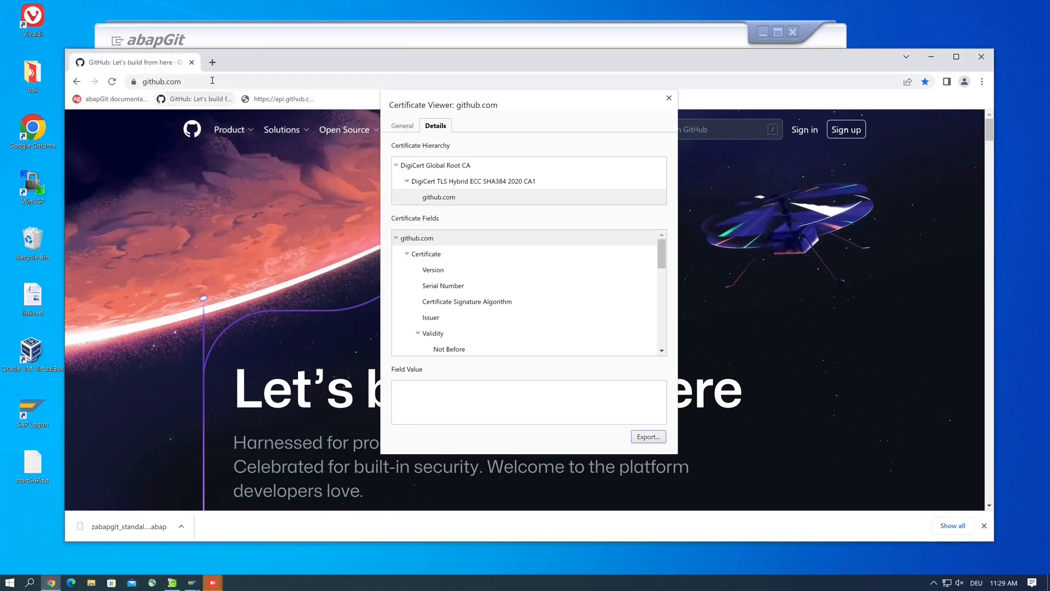
pyautogui.moveTo(650, 108)
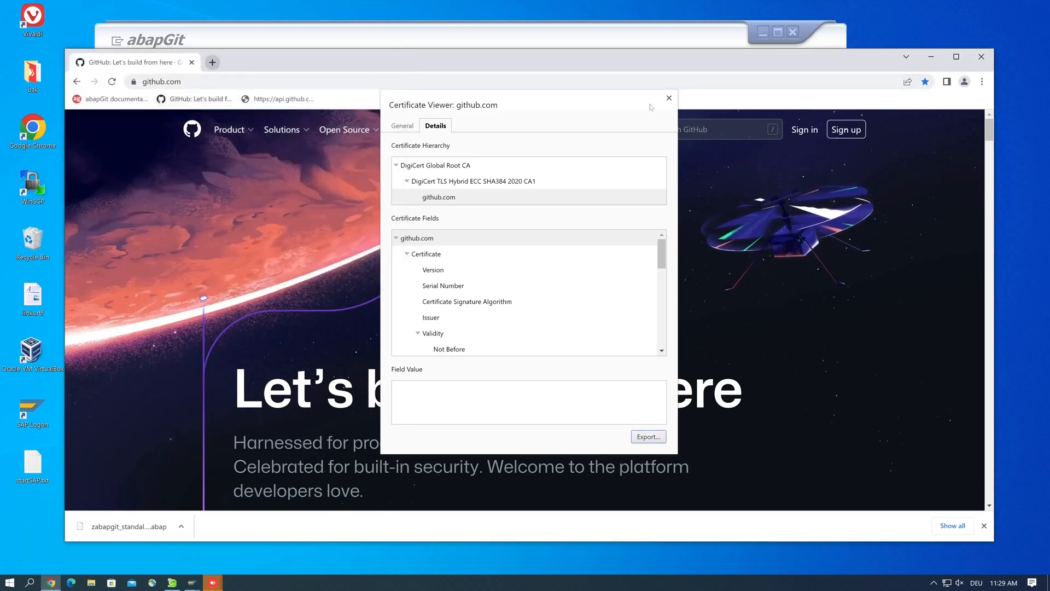
# Close the certificate viewer and open a new blank browser tab
pyautogui.click(667, 99)
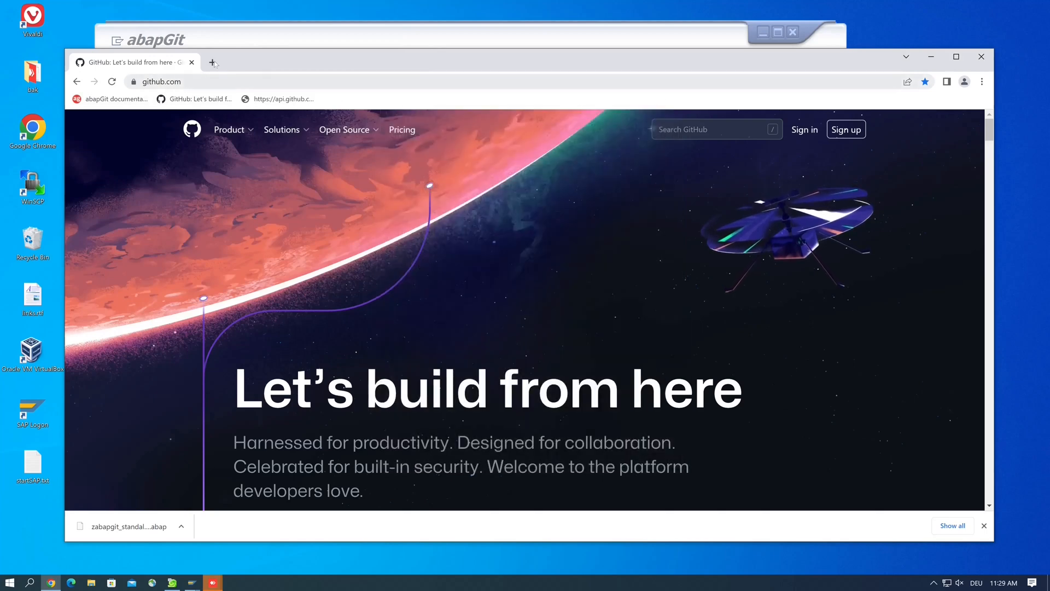
pyautogui.click(213, 61)
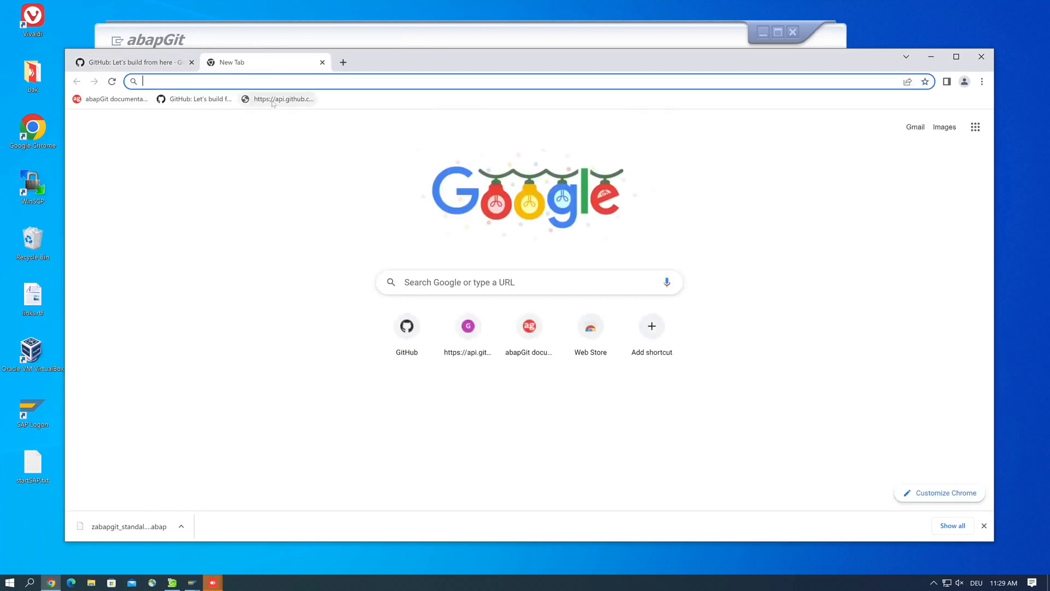
# Go to api.github.com via the bookmark and view its certificate details
pyautogui.click(283, 99)
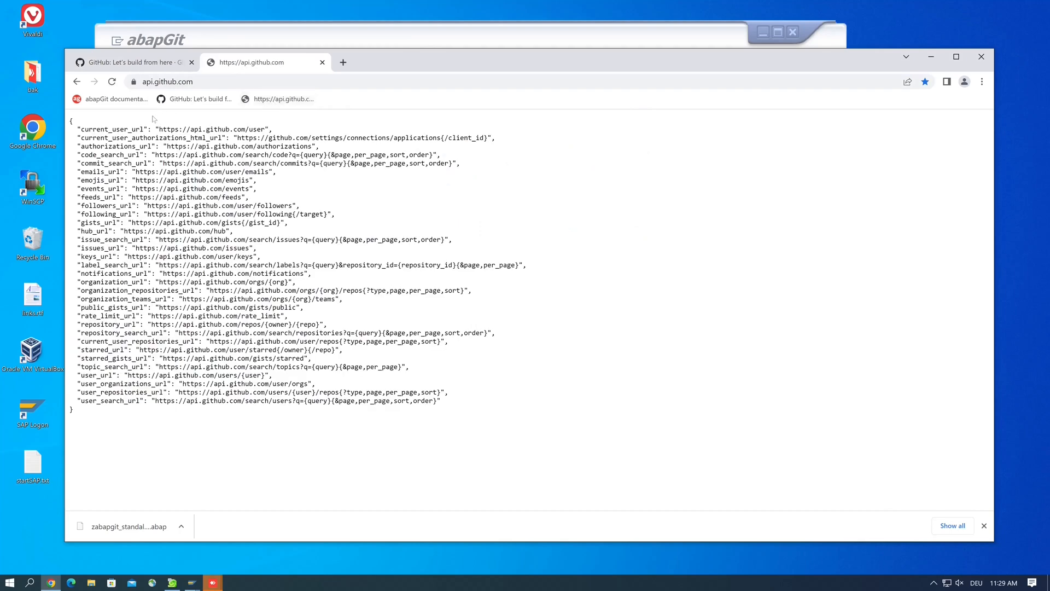
pyautogui.click(134, 81)
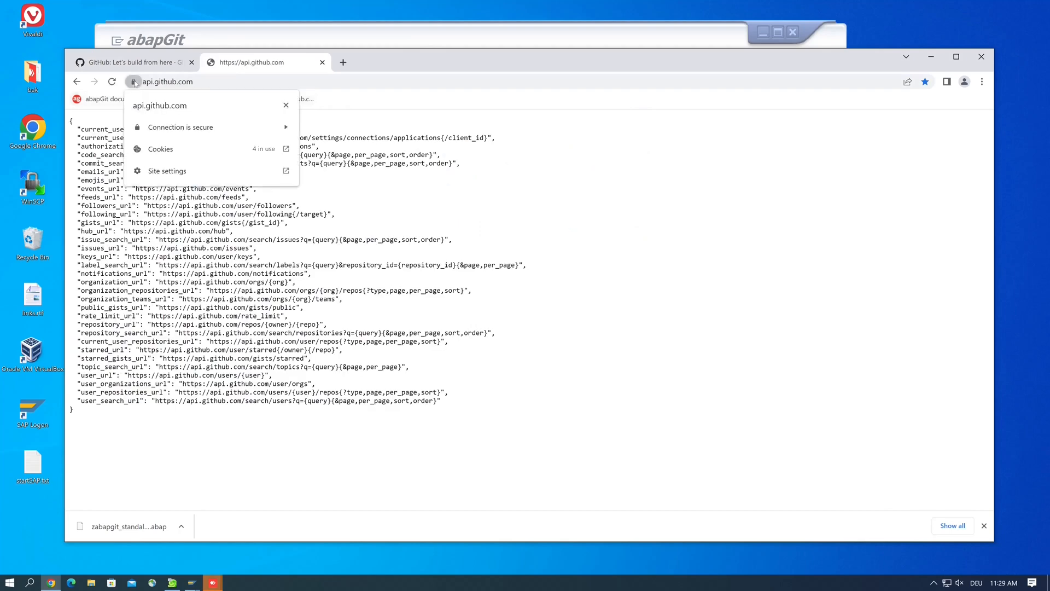
pyautogui.moveTo(180, 127)
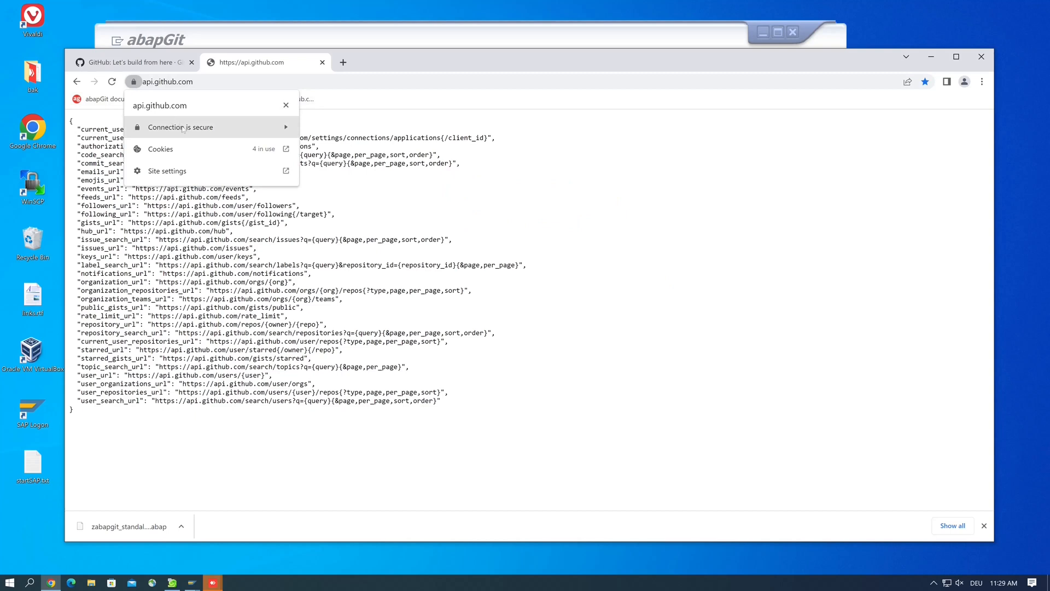
pyautogui.click(180, 127)
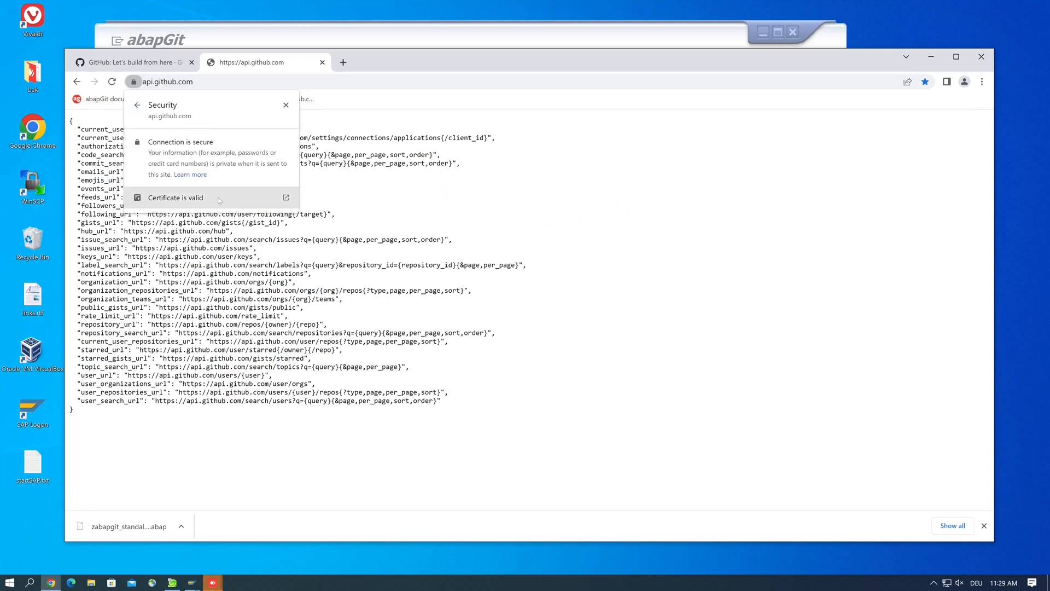
pyautogui.click(175, 198)
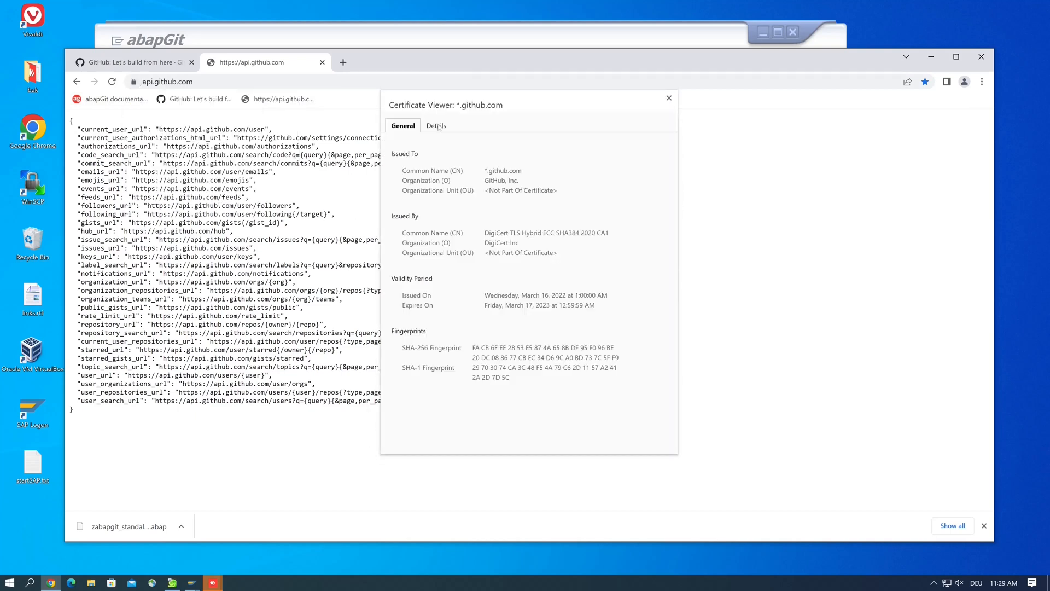
pyautogui.click(434, 125)
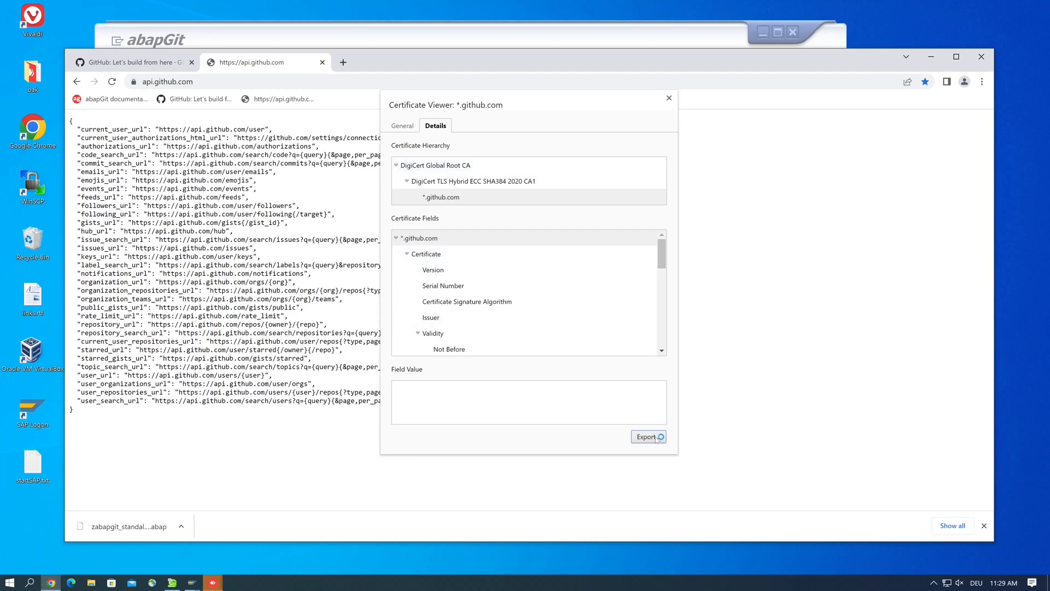
# Export the api.github.com certificate to Downloads as a Base64 file and close the viewer
pyautogui.click(645, 436)
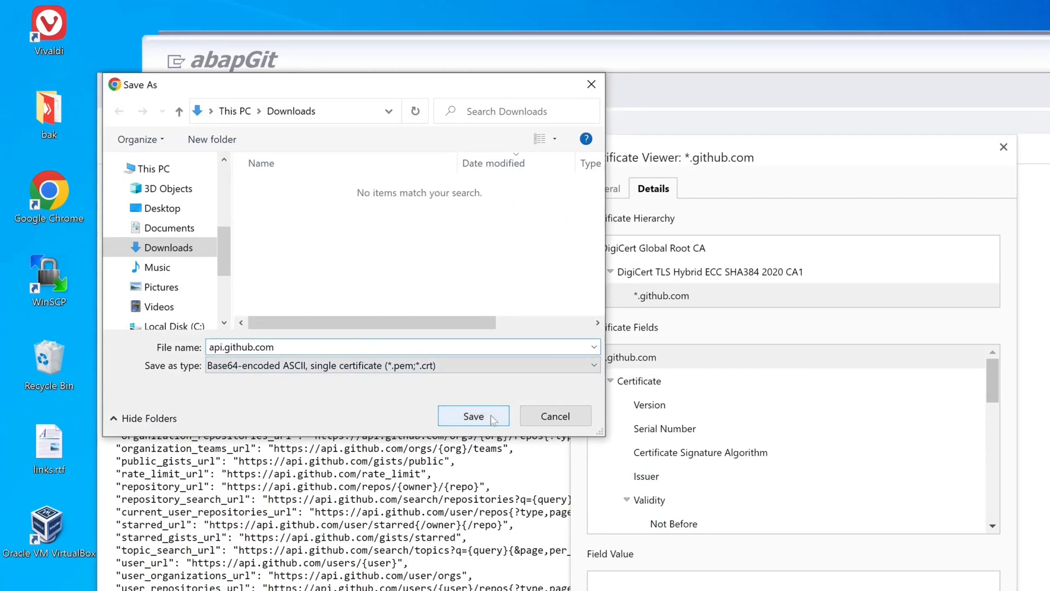
pyautogui.click(473, 415)
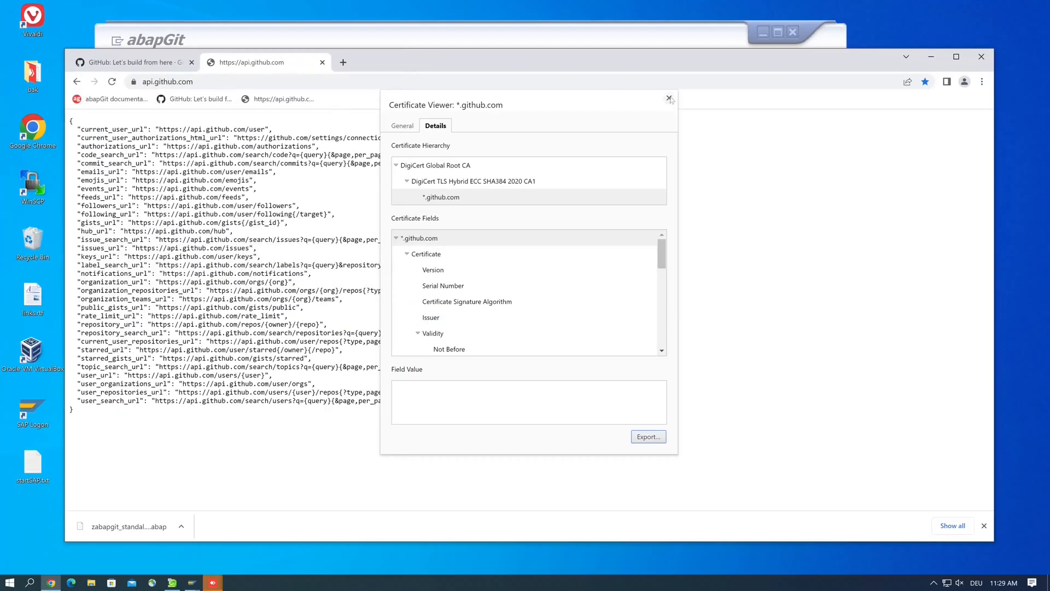
pyautogui.click(668, 100)
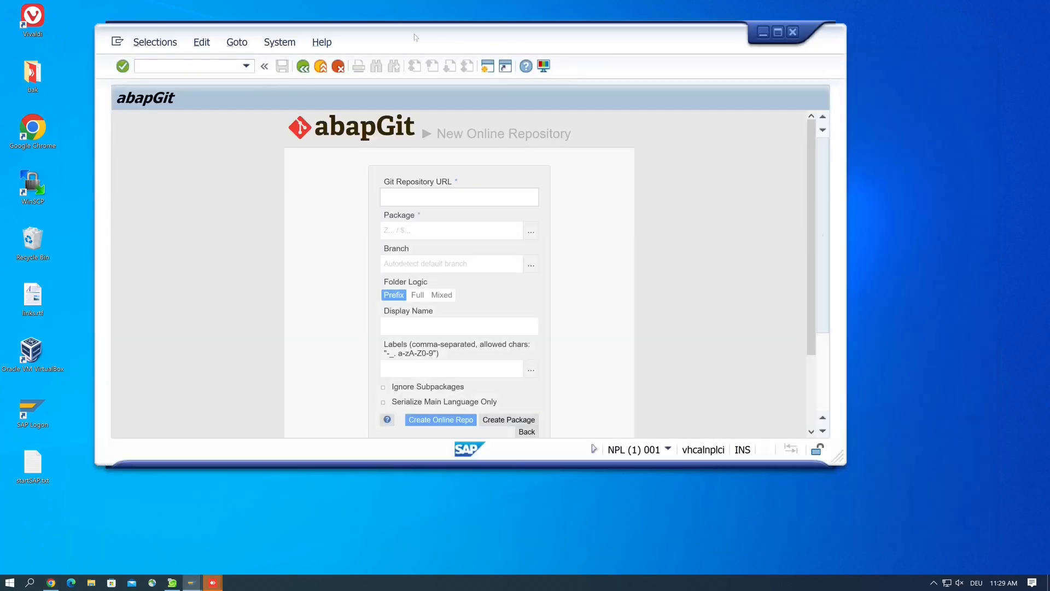
# Run transaction /nstrust from the command field to open Trust Manager
pyautogui.click(777, 32)
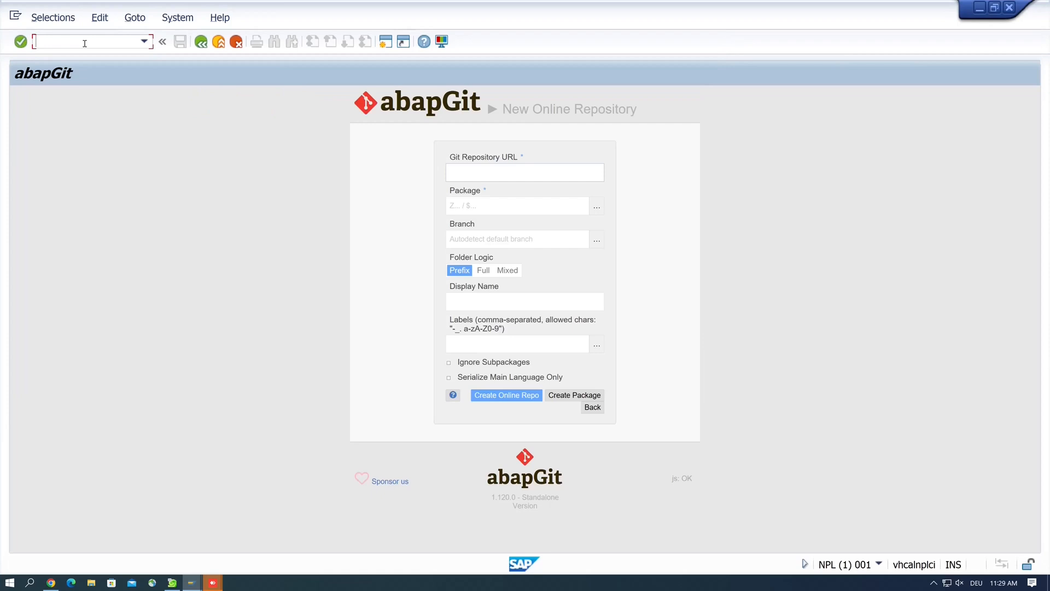
pyautogui.write('/')
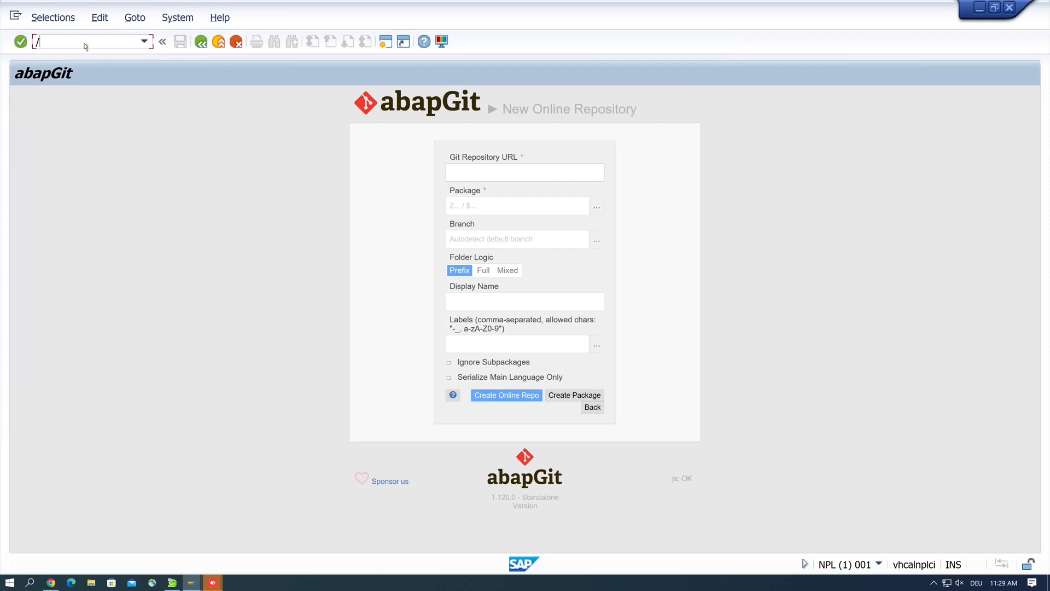
pyautogui.write('nstrust')
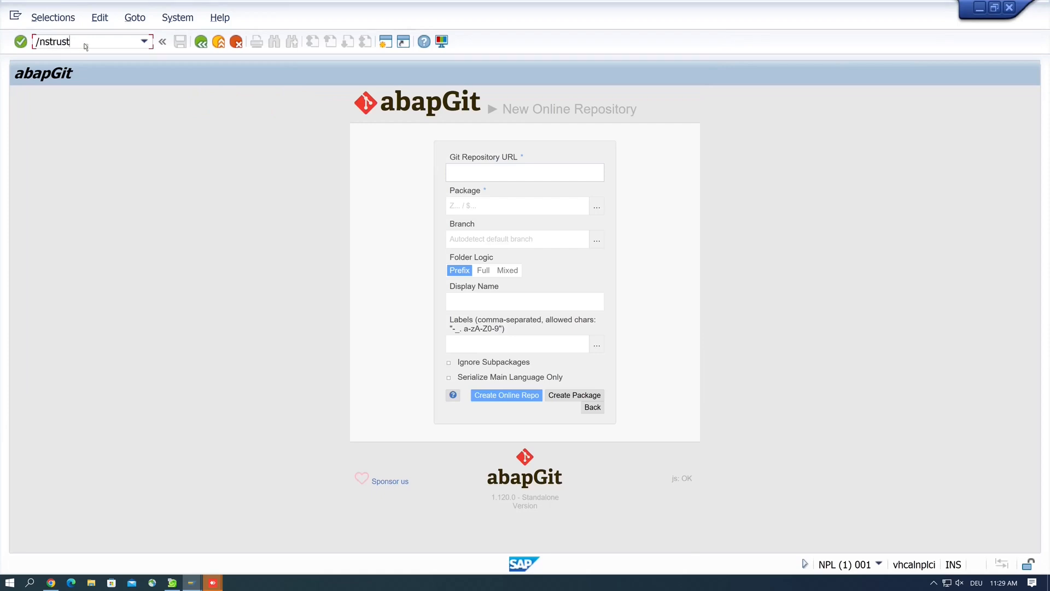
pyautogui.press('Enter')
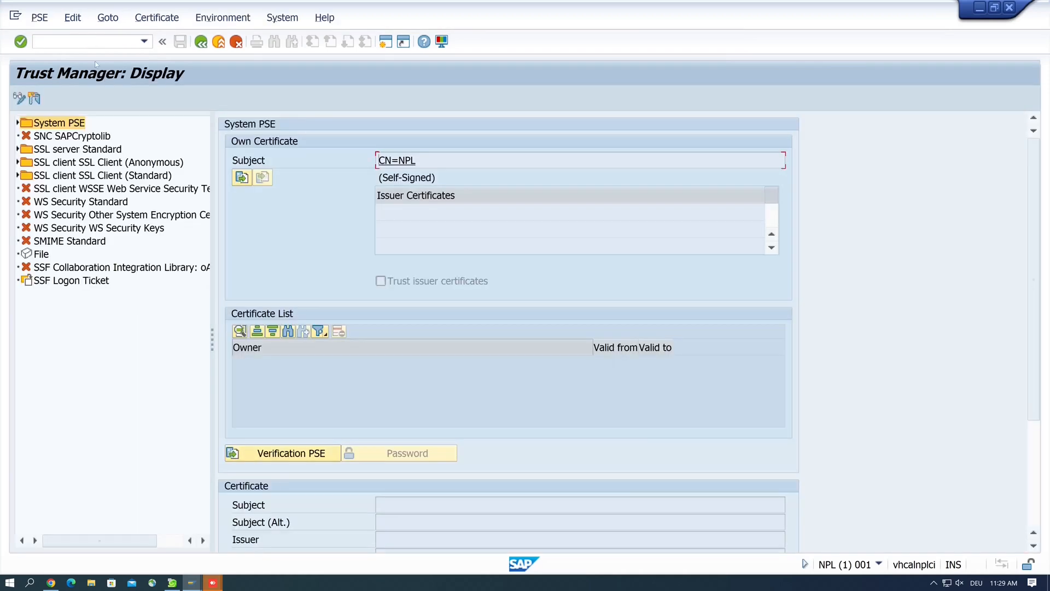
# Select the SSL client (Anonymous) PSE and scroll to its empty Certificate section
pyautogui.click(107, 162)
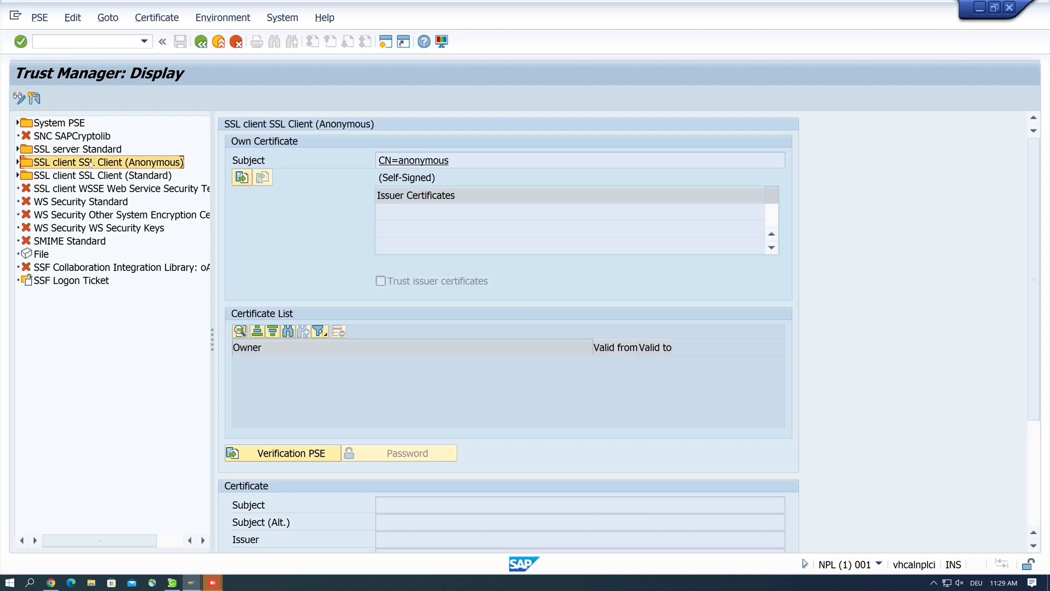
pyautogui.moveTo(337, 222)
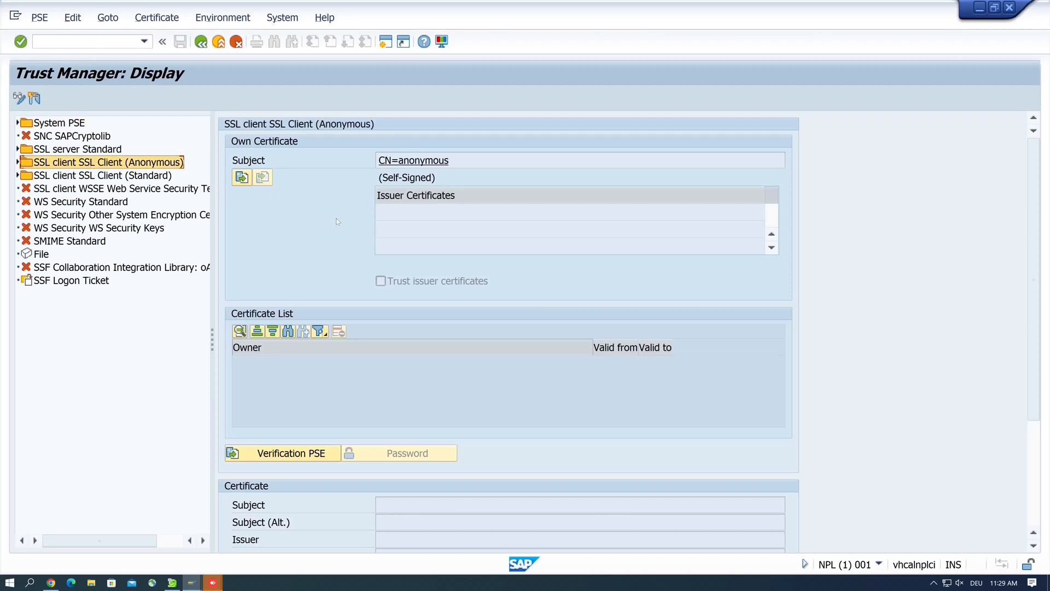
pyautogui.scroll(-3)
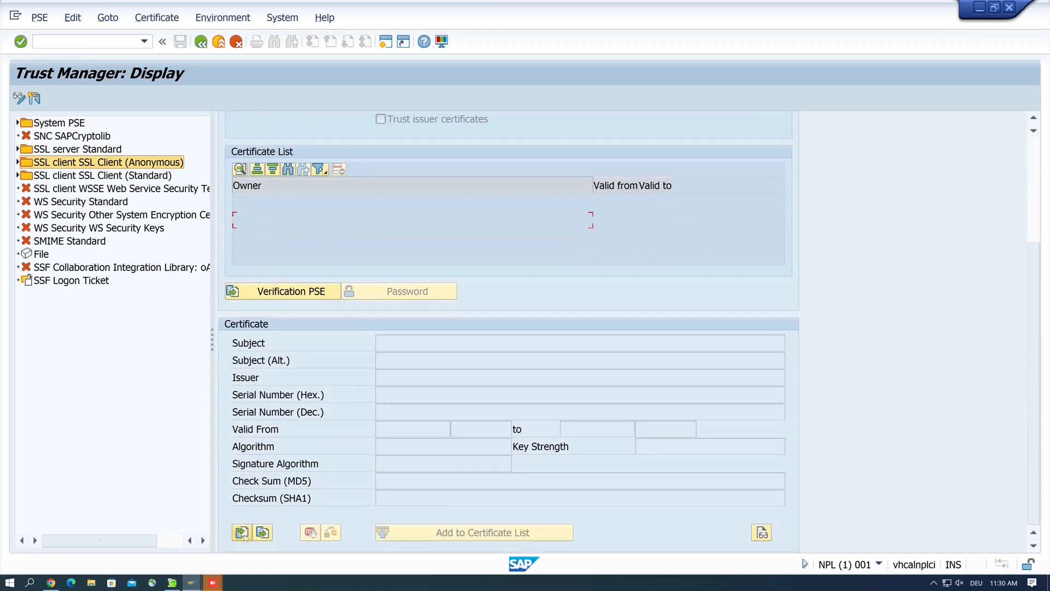
pyautogui.moveTo(241, 533)
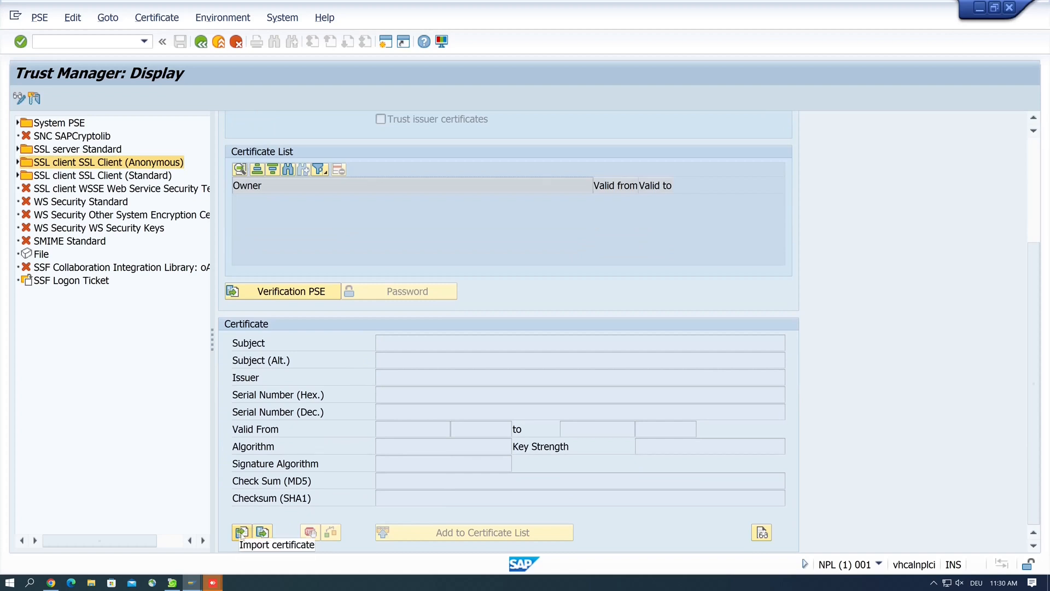
# Import the github.com certificate file from Downloads, allowing file access with Remember My Decision
pyautogui.click(241, 532)
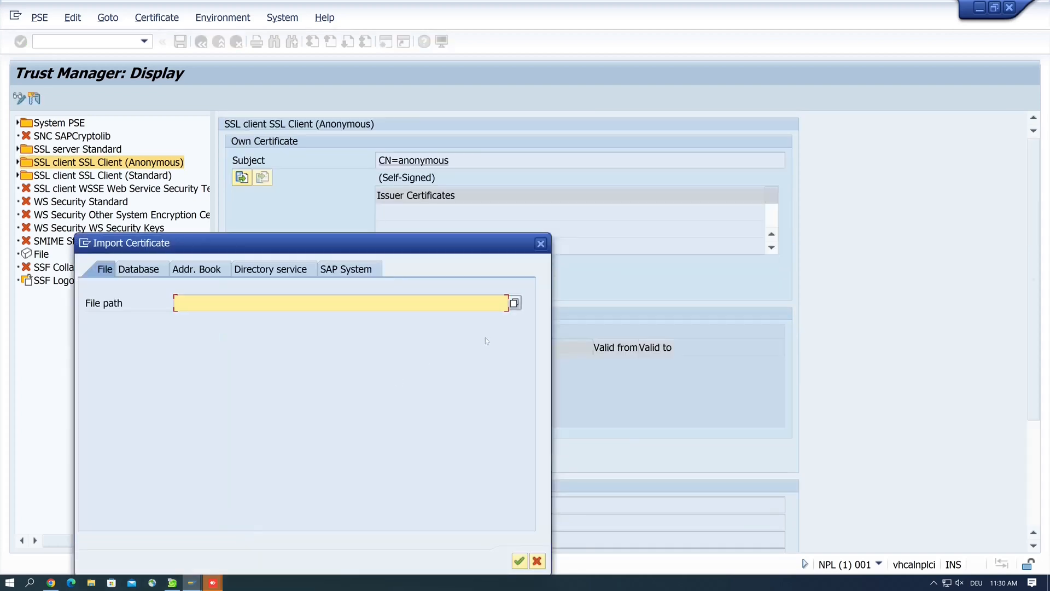
pyautogui.click(515, 303)
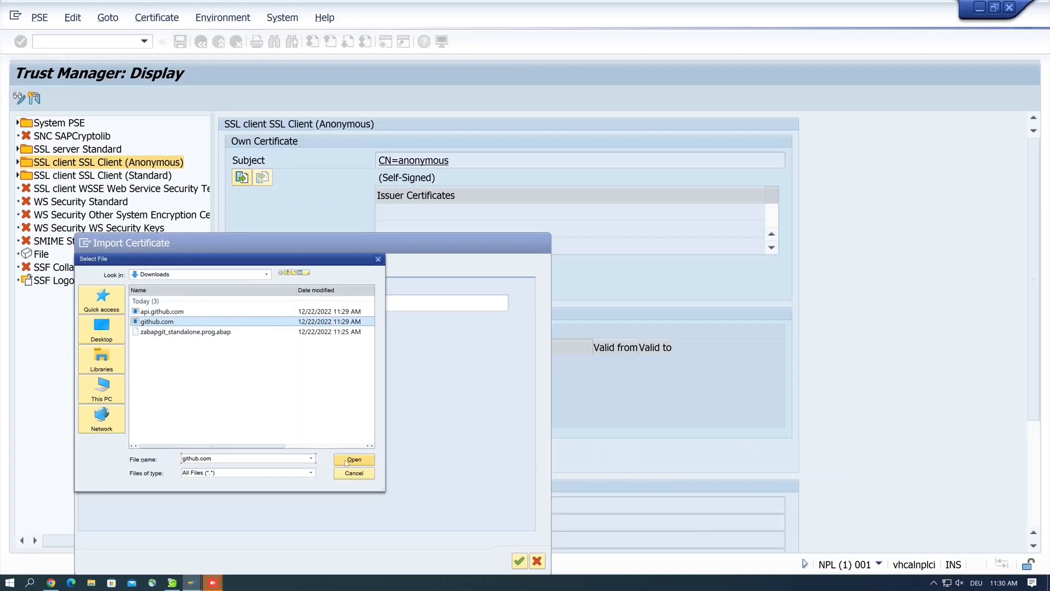
pyautogui.click(353, 459)
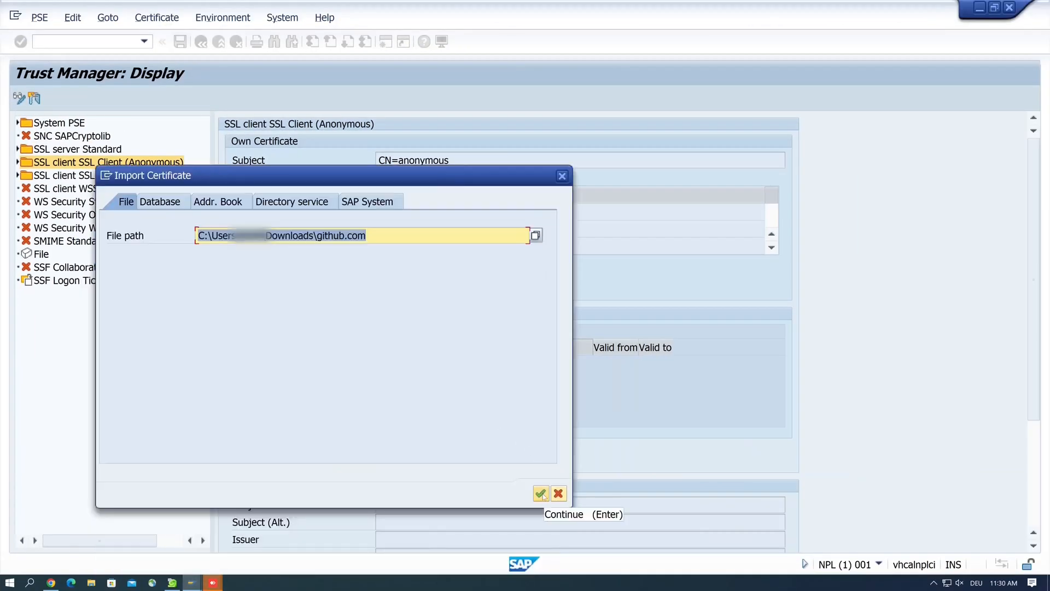
pyautogui.click(540, 493)
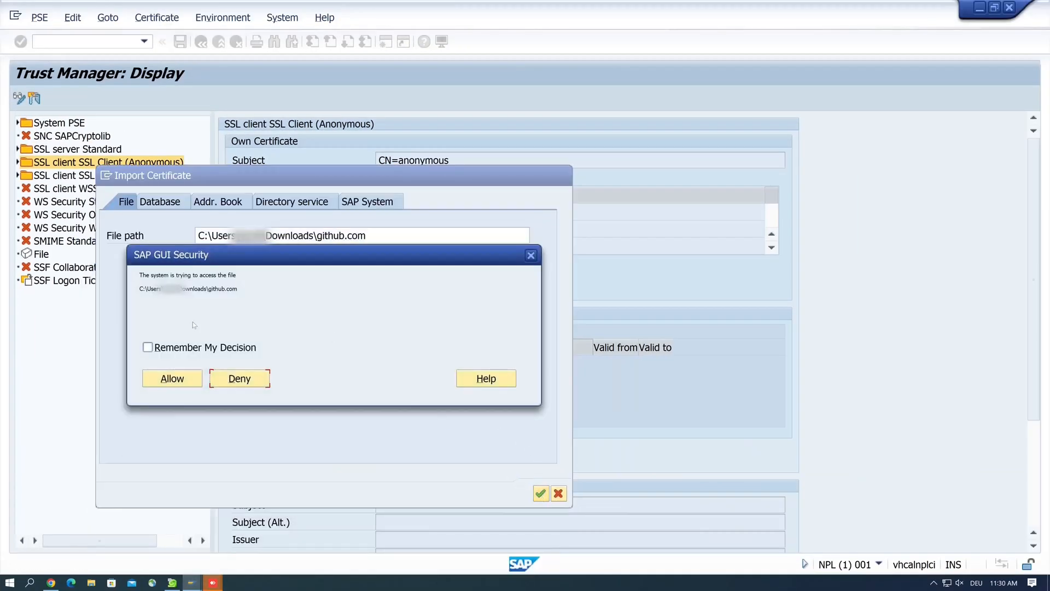
pyautogui.click(148, 346)
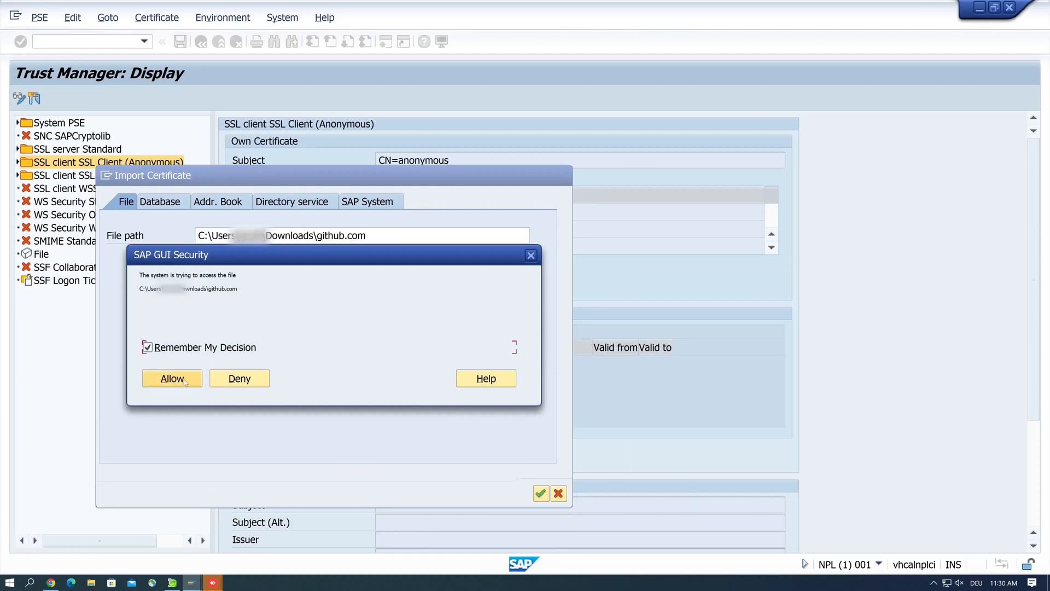
pyautogui.click(172, 378)
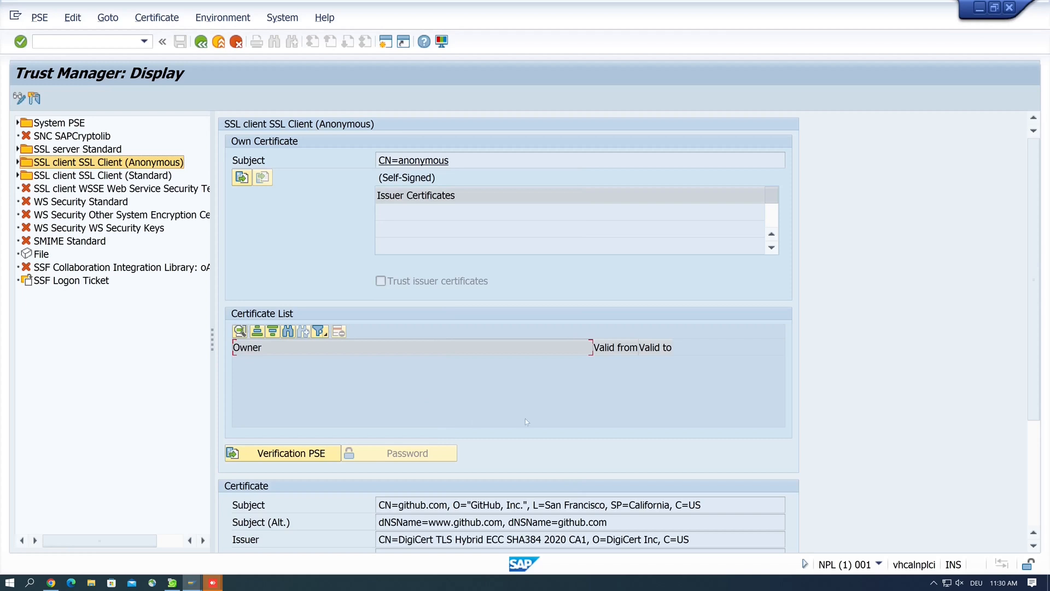
# Add the imported github.com certificate to the anonymous SSL client PSE's certificate list
pyautogui.scroll(-3)
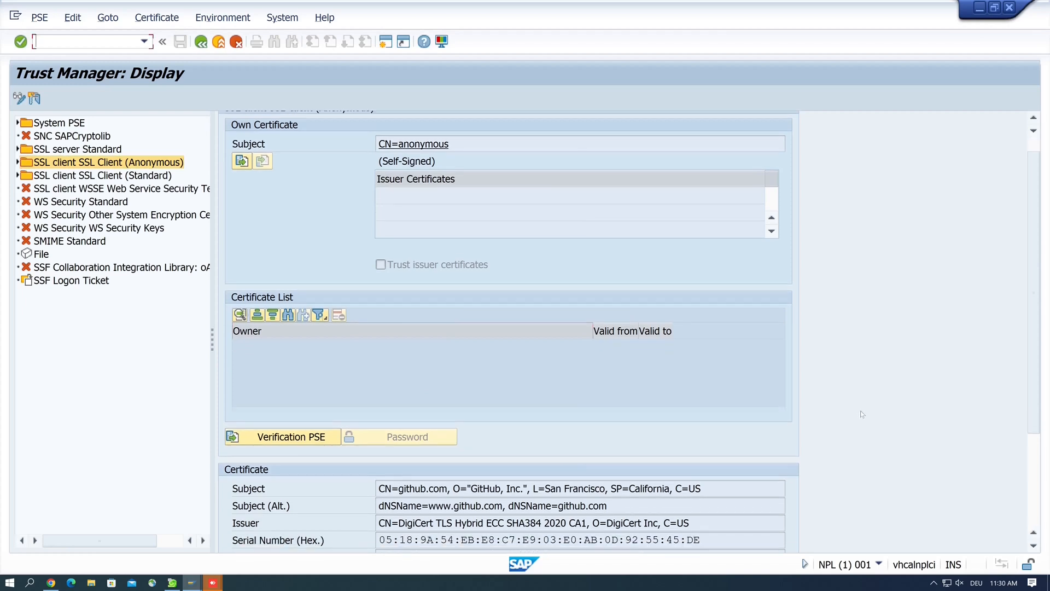
pyautogui.scroll(-3)
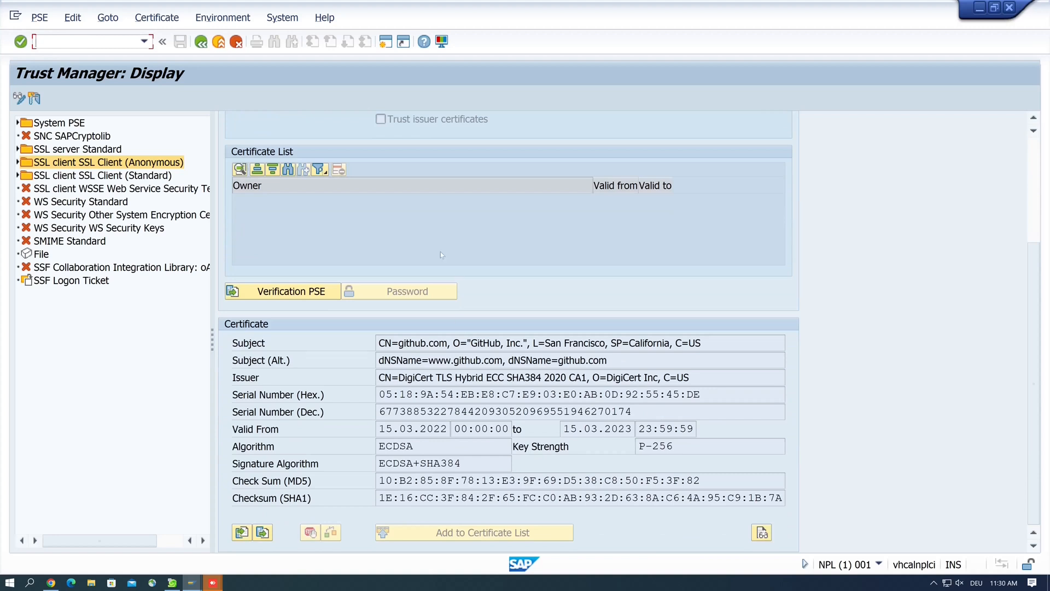
pyautogui.moveTo(196, 163)
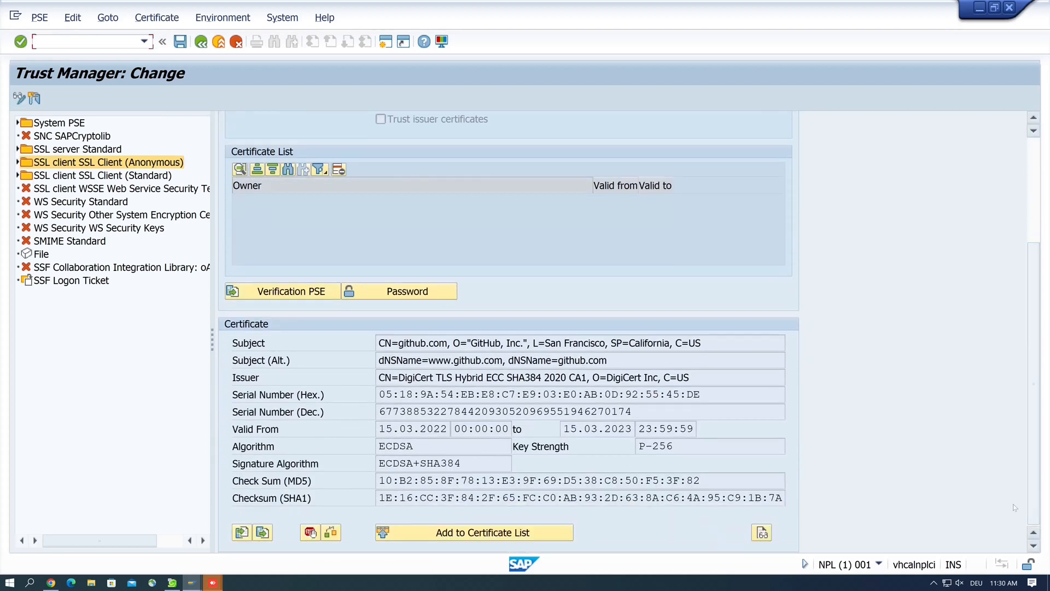
pyautogui.moveTo(473, 532)
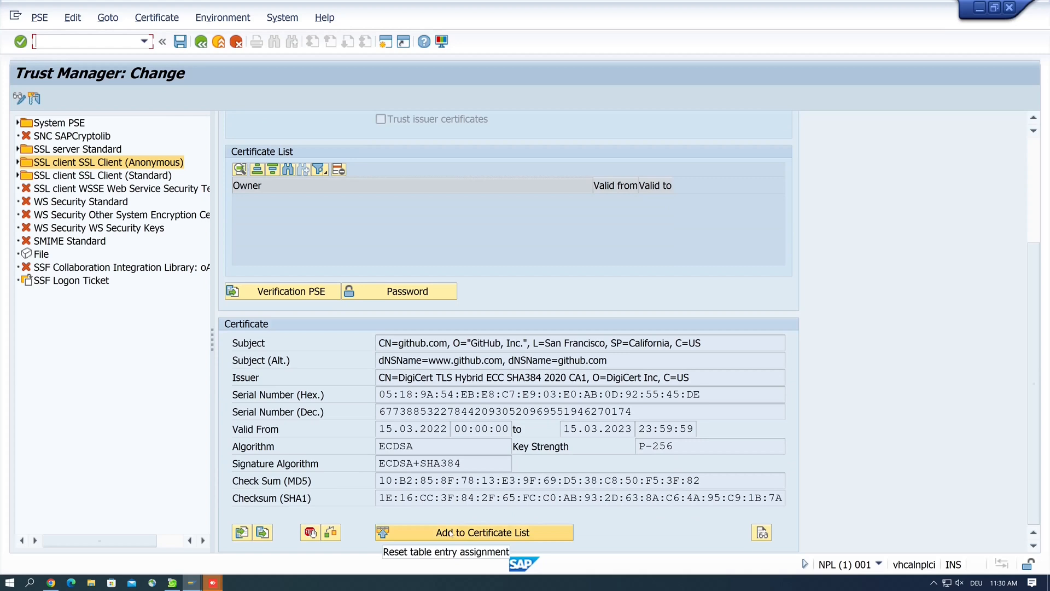
pyautogui.click(482, 531)
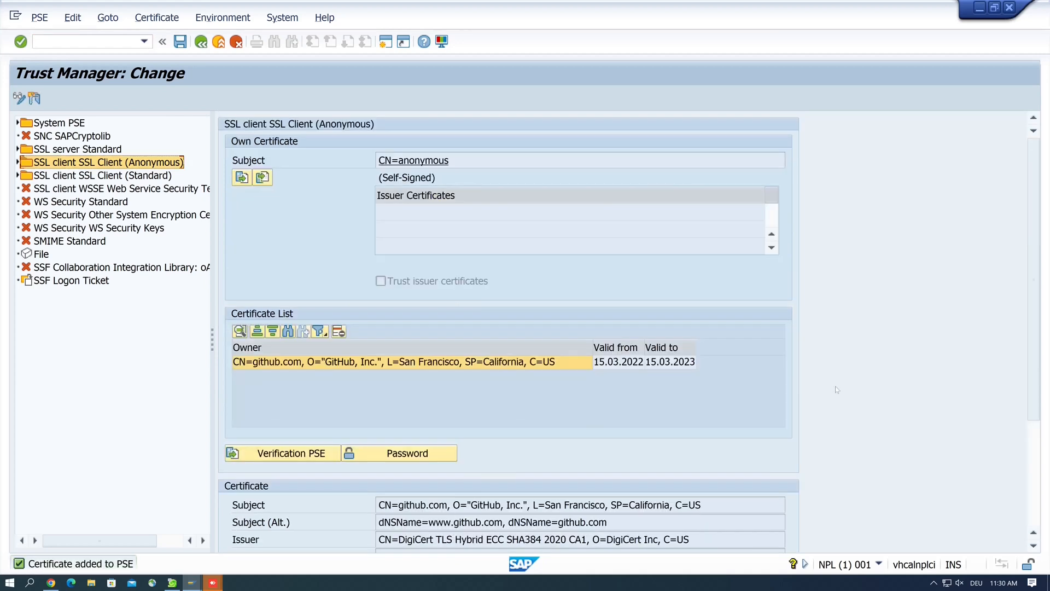
pyautogui.scroll(-3)
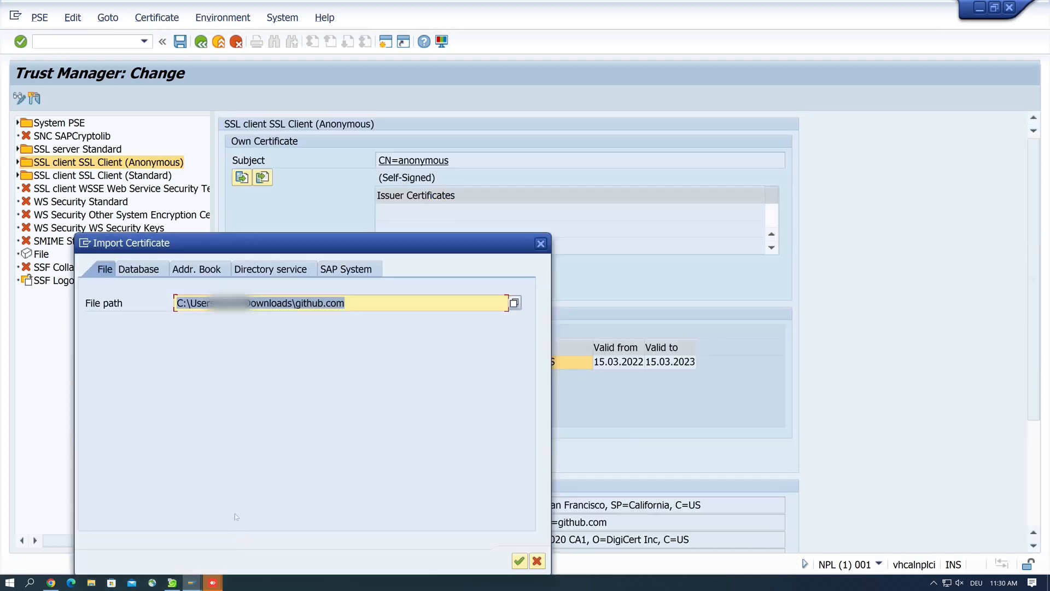
# Import the api.github.com certificate file from Downloads, allowing file access, to load CN=*.github.com
pyautogui.click(514, 303)
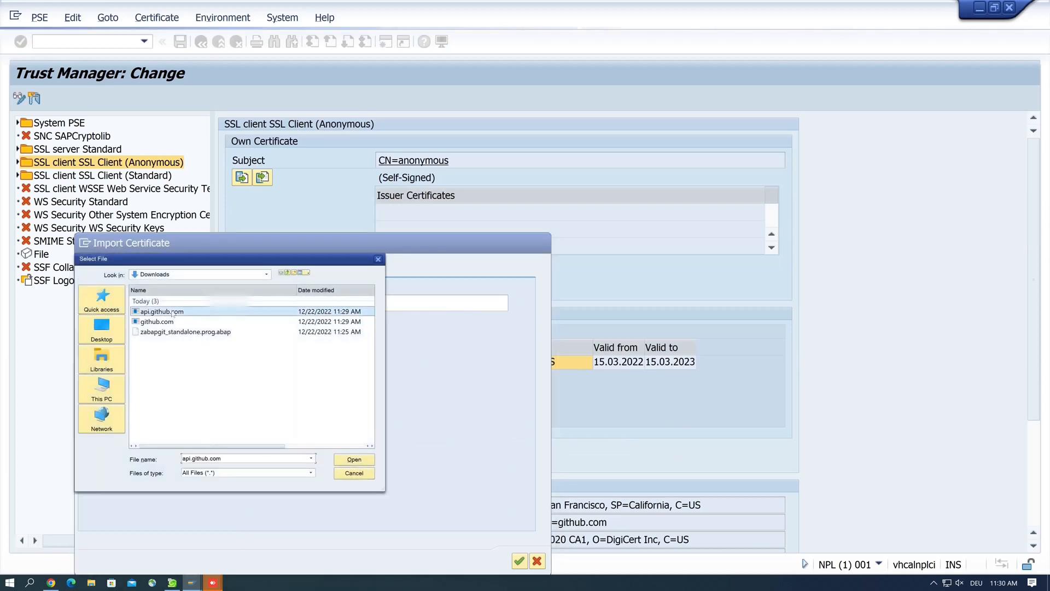
pyautogui.click(353, 460)
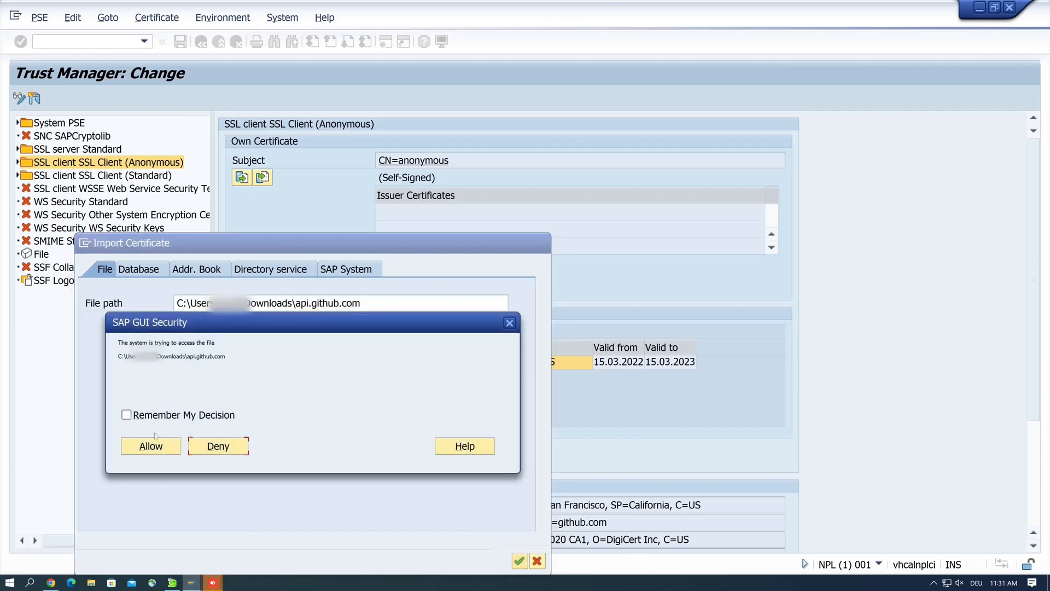
pyautogui.click(150, 446)
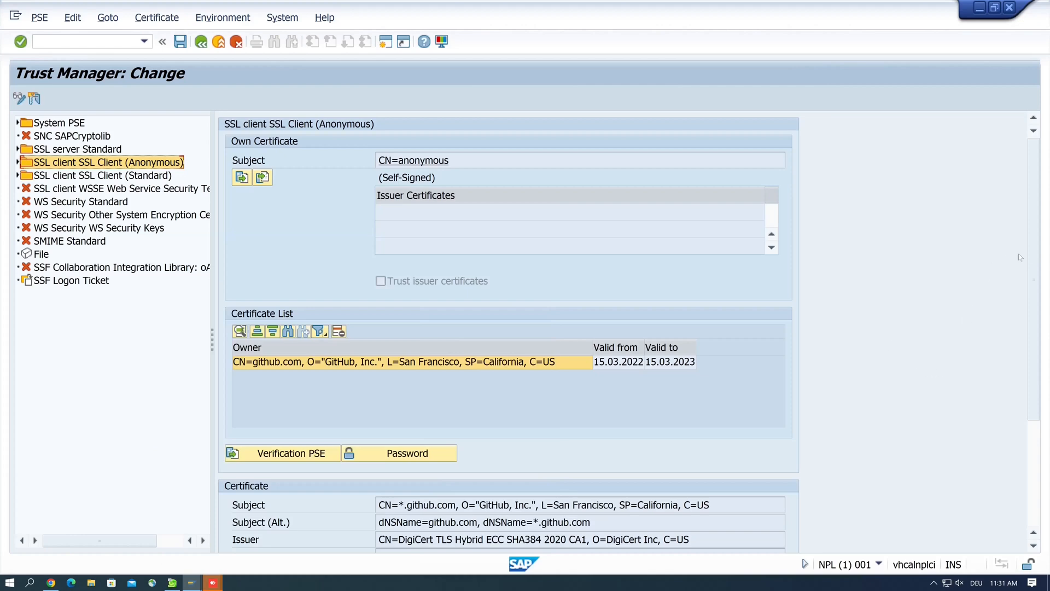
# Add the *.github.com certificate to the certificate list and save the anonymous SSL client PSE
pyautogui.scroll(-3)
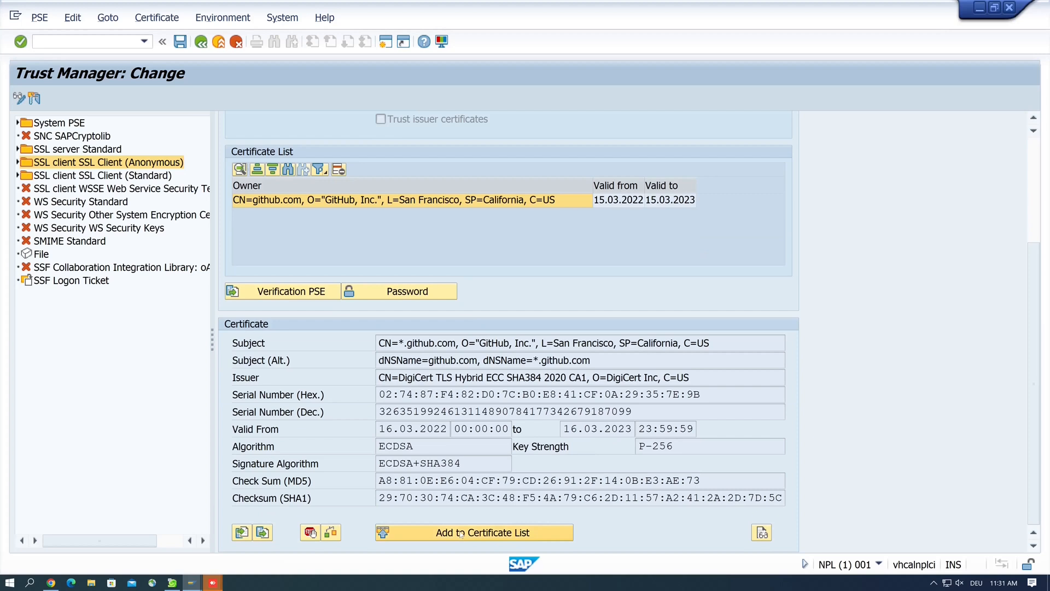
pyautogui.click(472, 532)
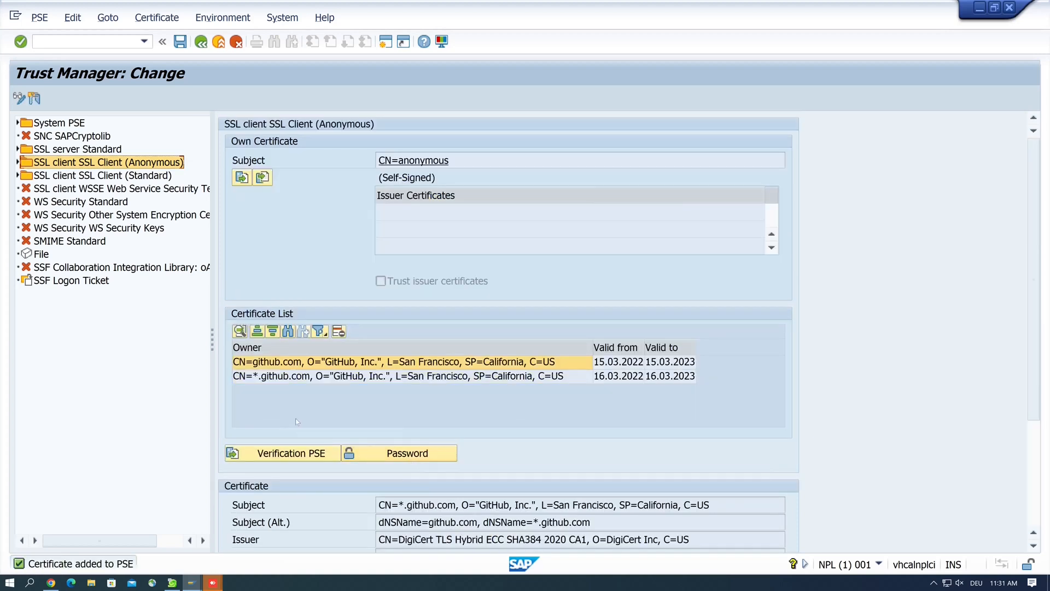
pyautogui.moveTo(770, 397)
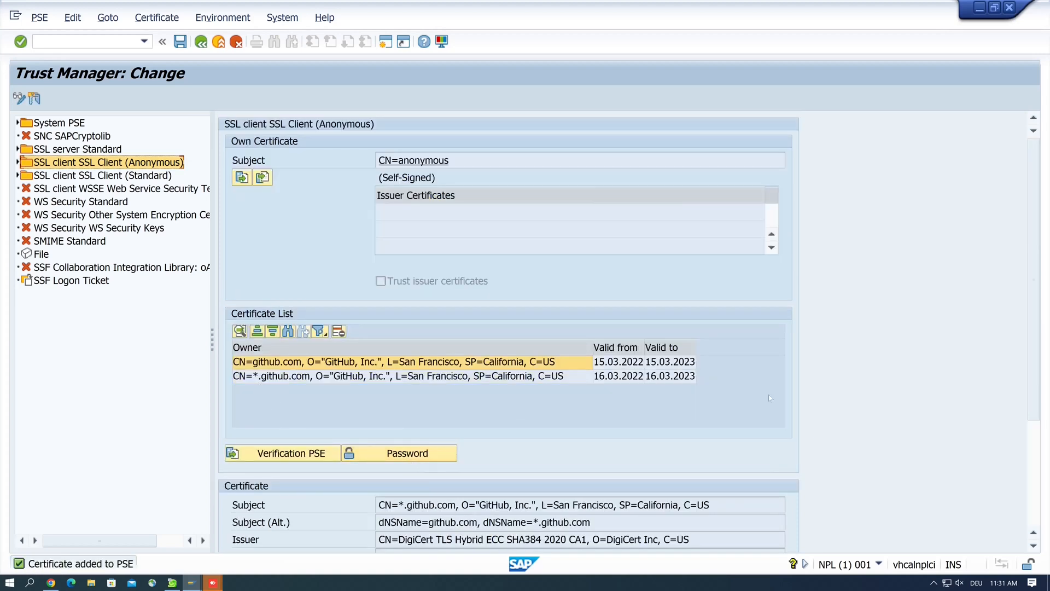
pyautogui.scroll(-3)
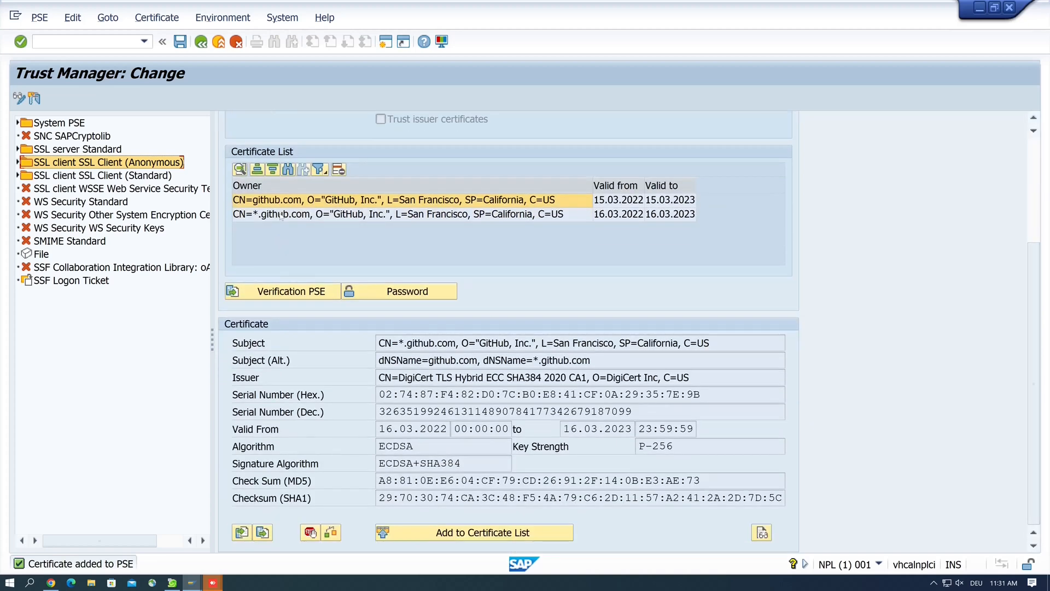
pyautogui.click(391, 199)
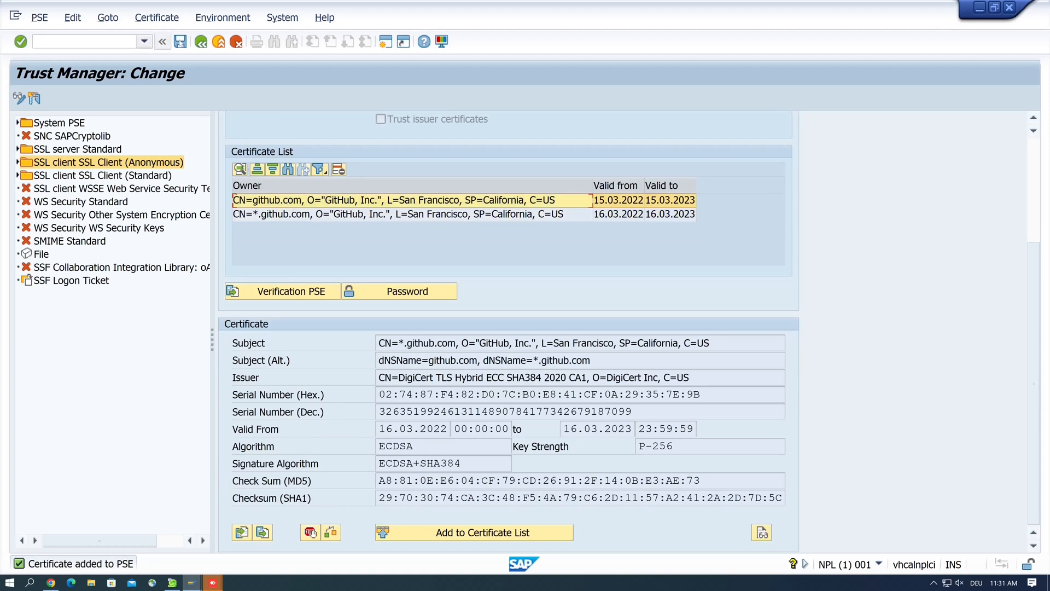
pyautogui.moveTo(180, 42)
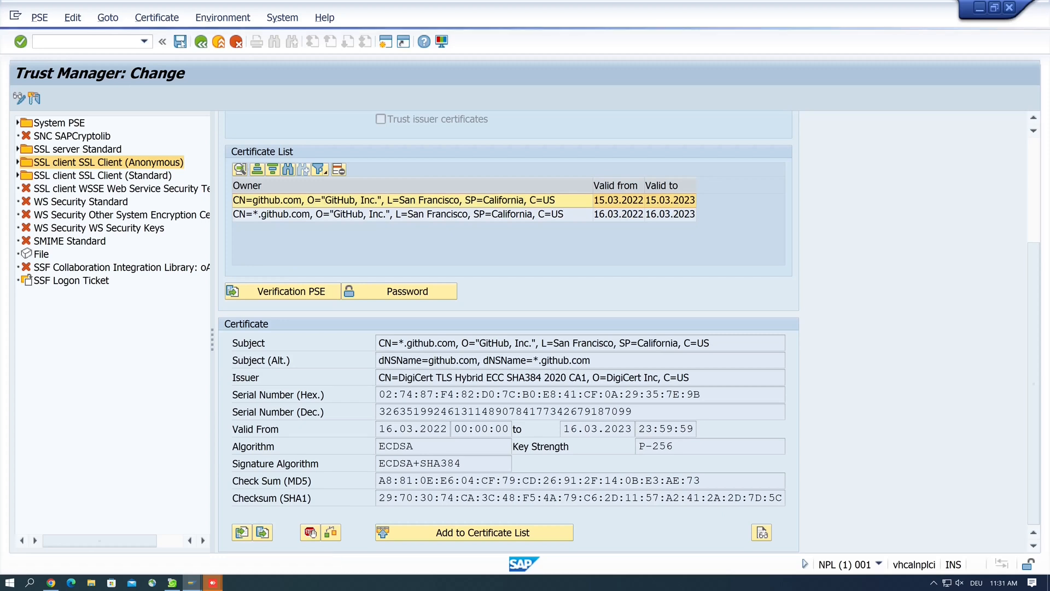
pyautogui.click(179, 41)
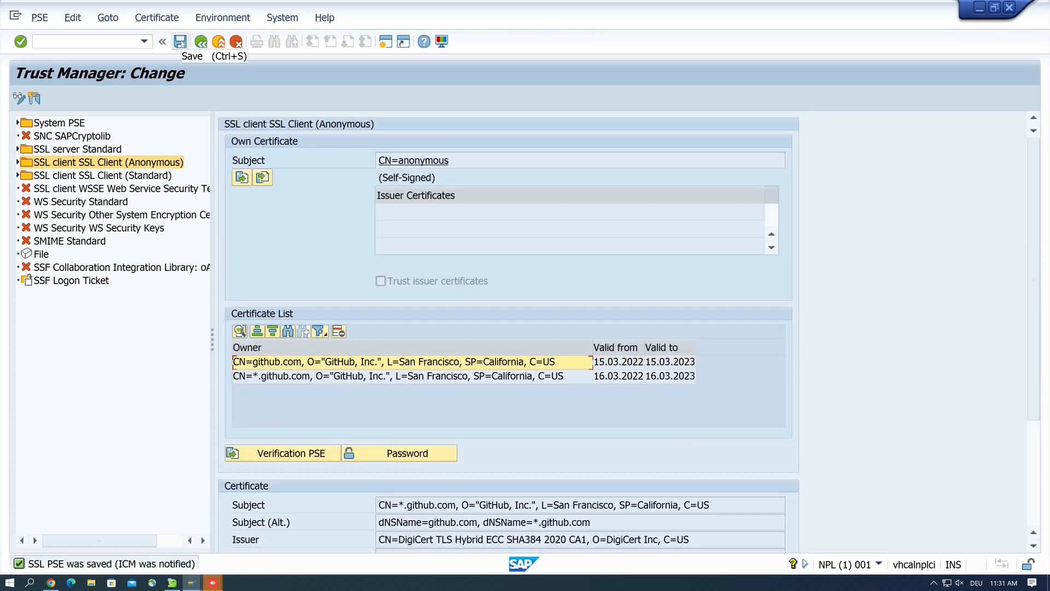
pyautogui.moveTo(190, 60)
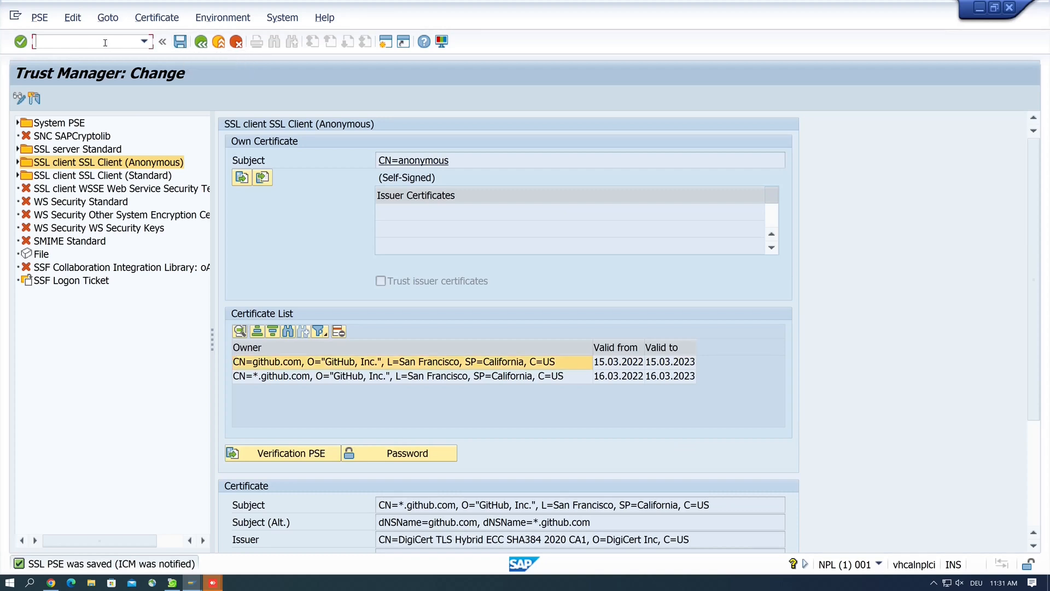
# Run /nse38 to leave Trust Manager and return to the abapGit start page
pyautogui.write('/nse38')
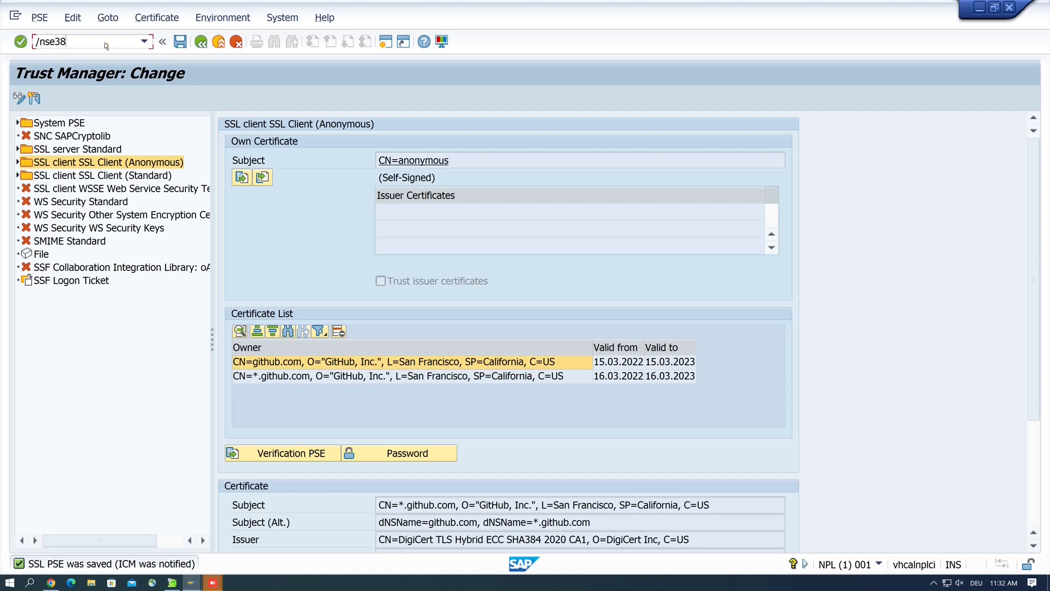
pyautogui.press('Enter')
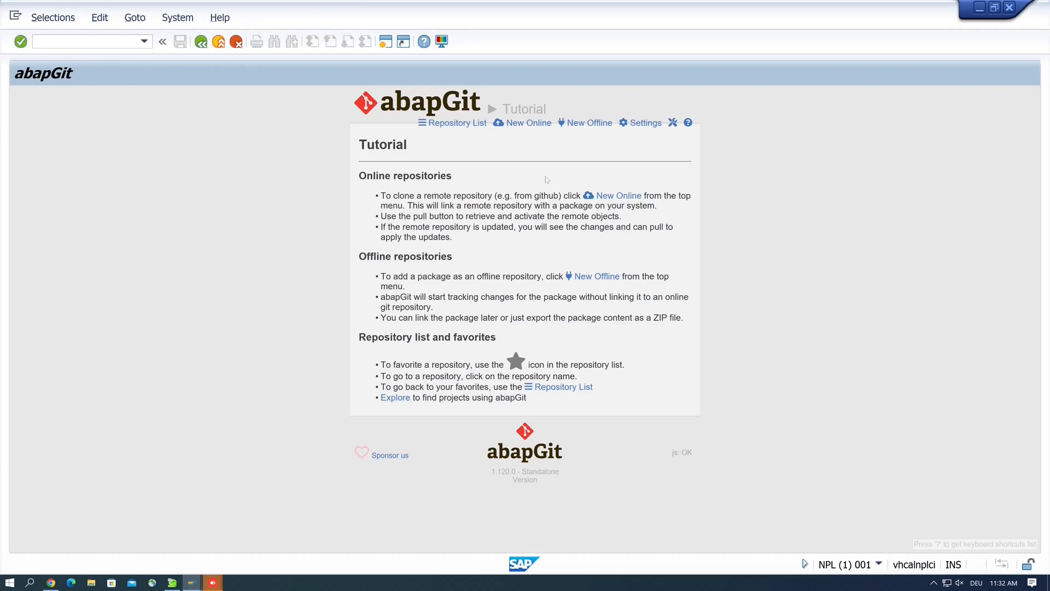
pyautogui.moveTo(542, 160)
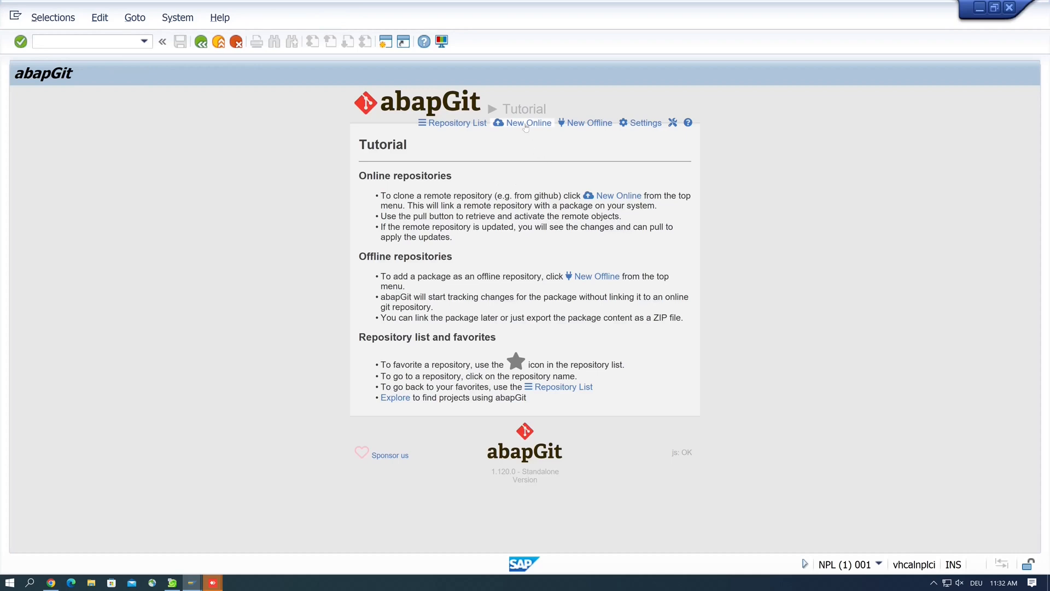
# Start a New Online repository from the abapGit top menu
pyautogui.click(527, 123)
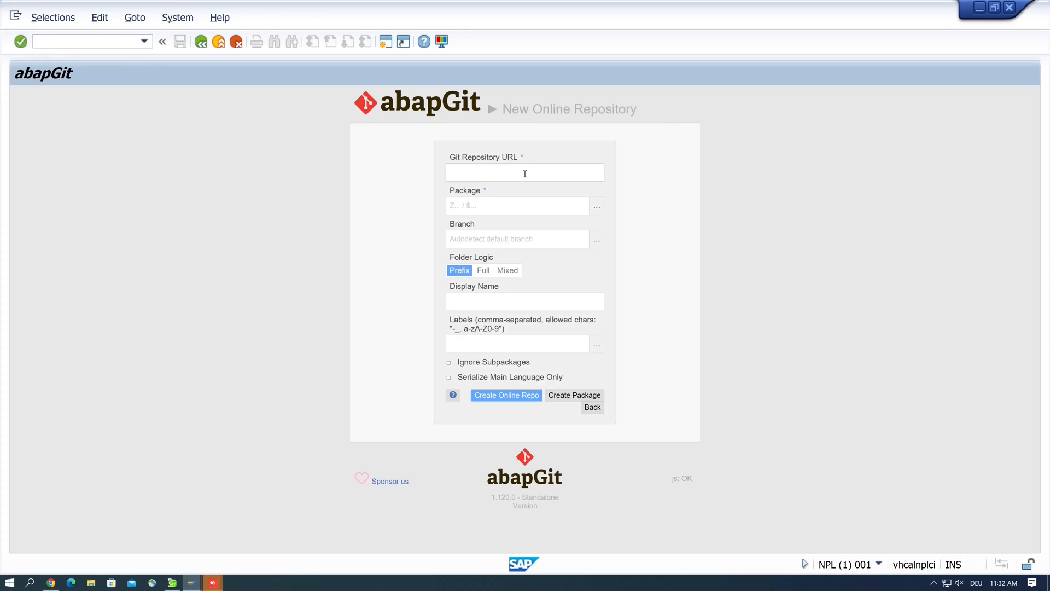